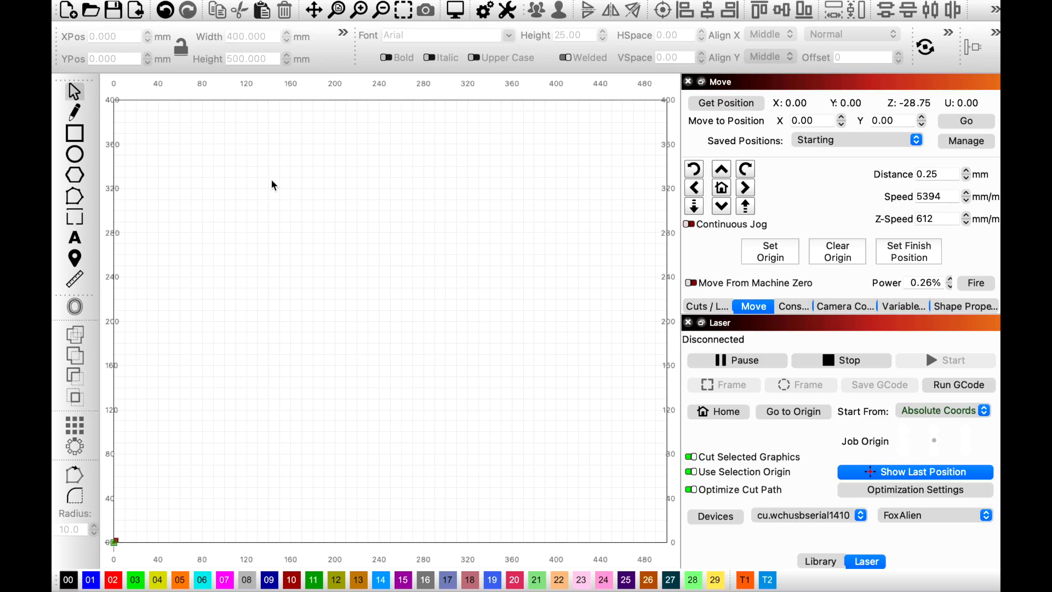
mouse_move(226, 182)
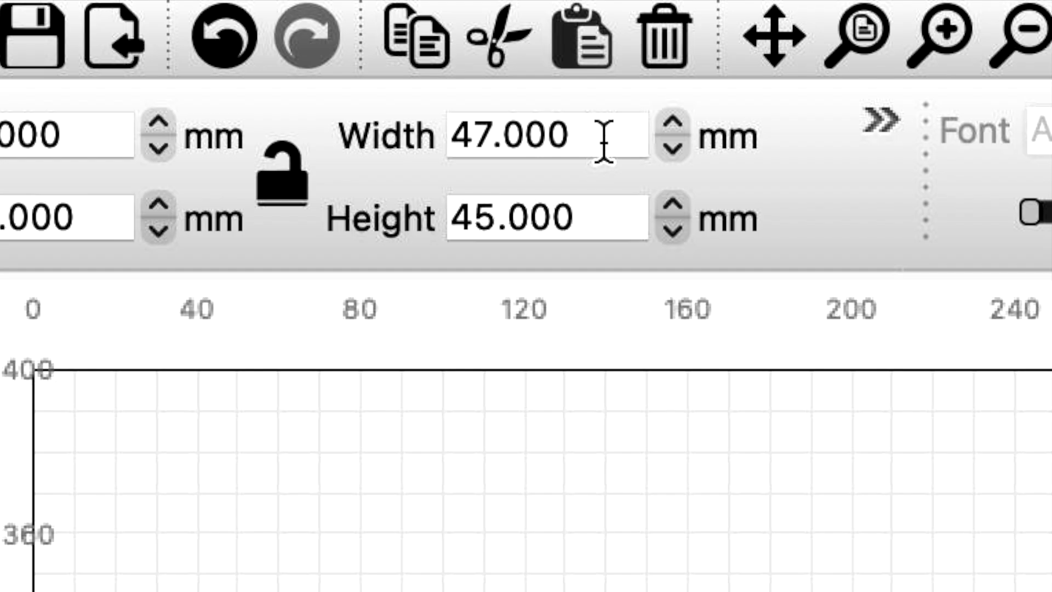
Step: Size the rectangle to 50 x 50 mm and place it at XPos/YPos 0
text(50)
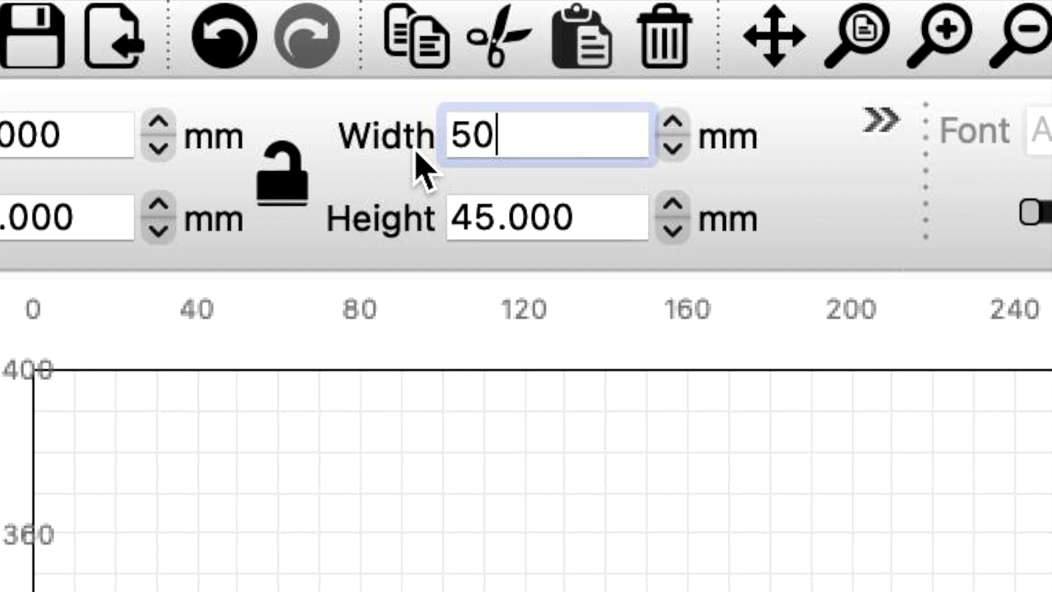
click(546, 217)
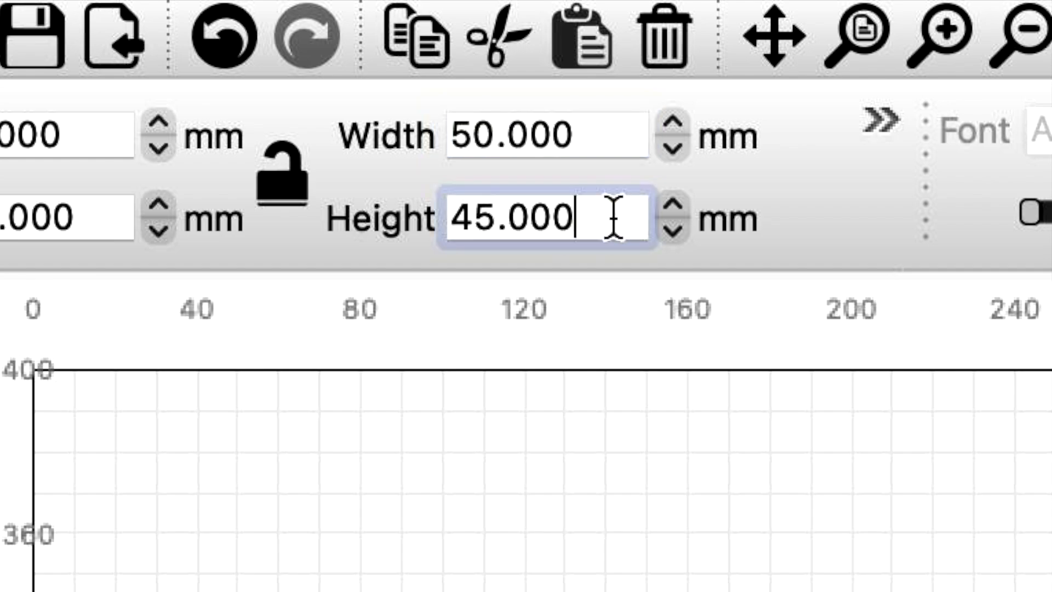
text(50)
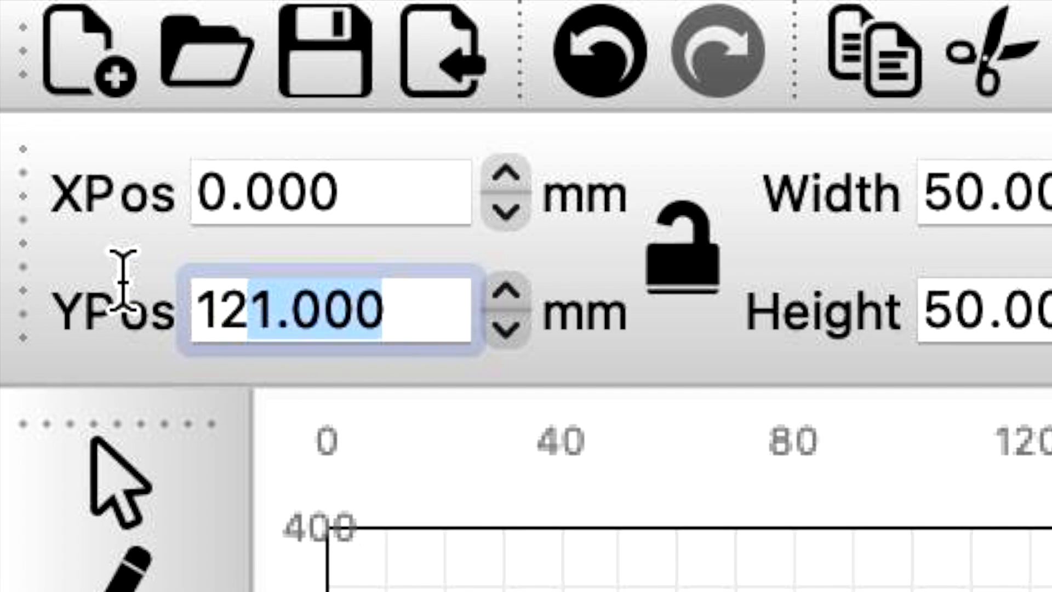
click(328, 193)
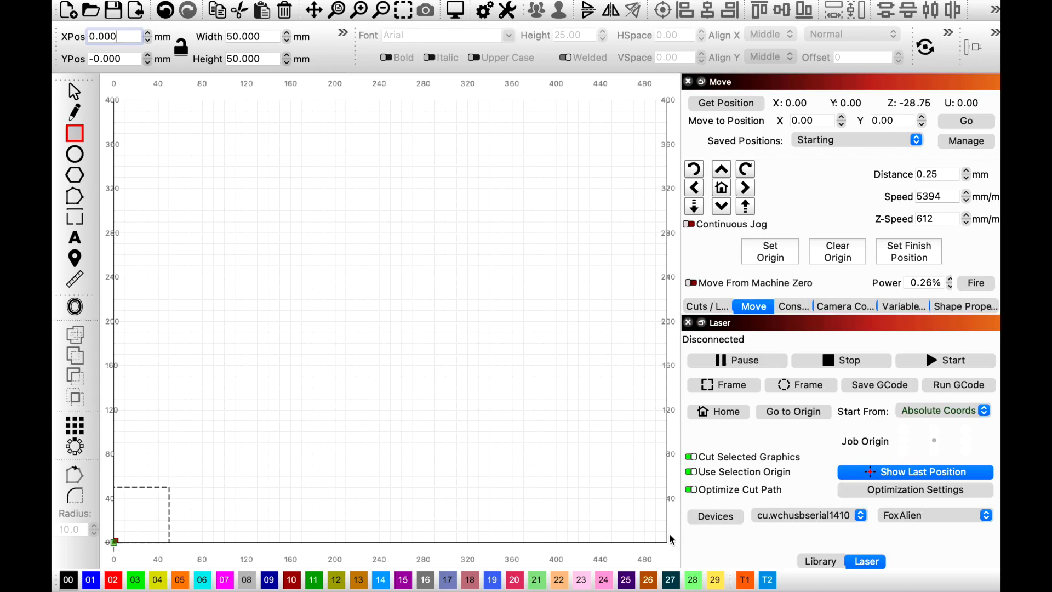
mouse_move(253, 403)
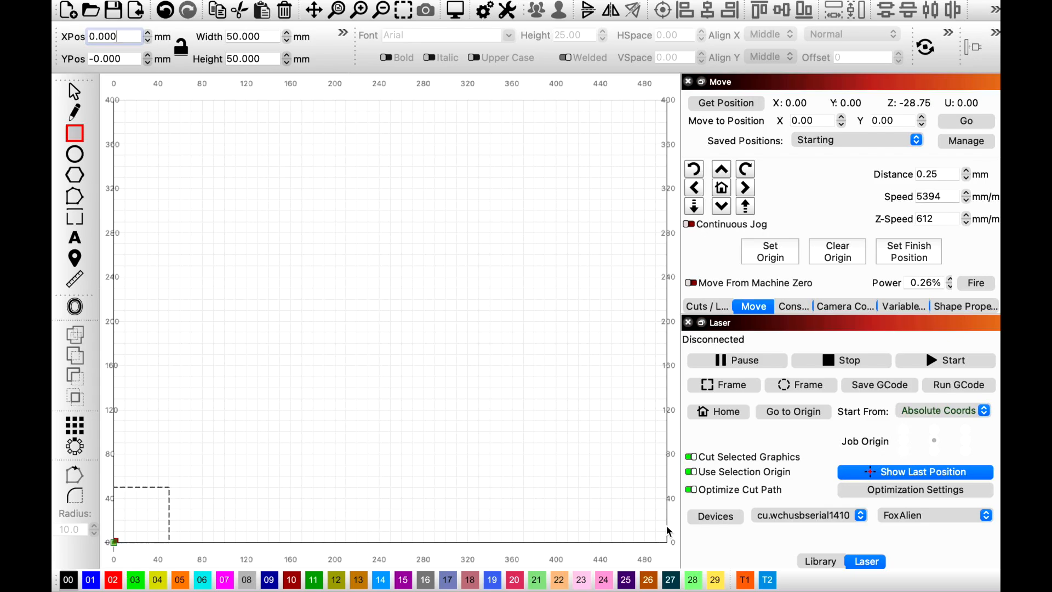
mouse_move(506, 130)
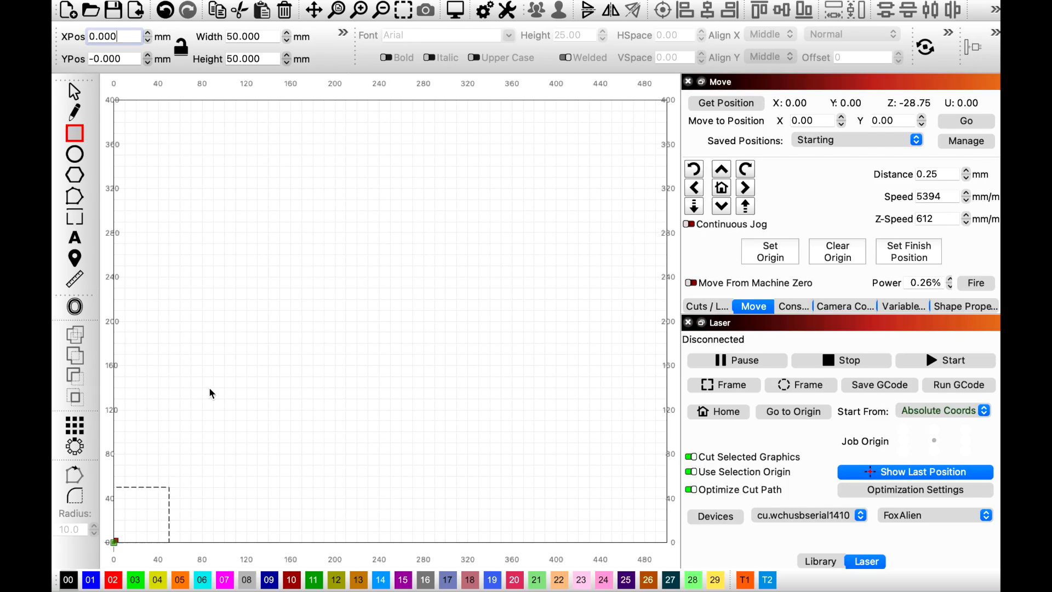
mouse_move(384, 307)
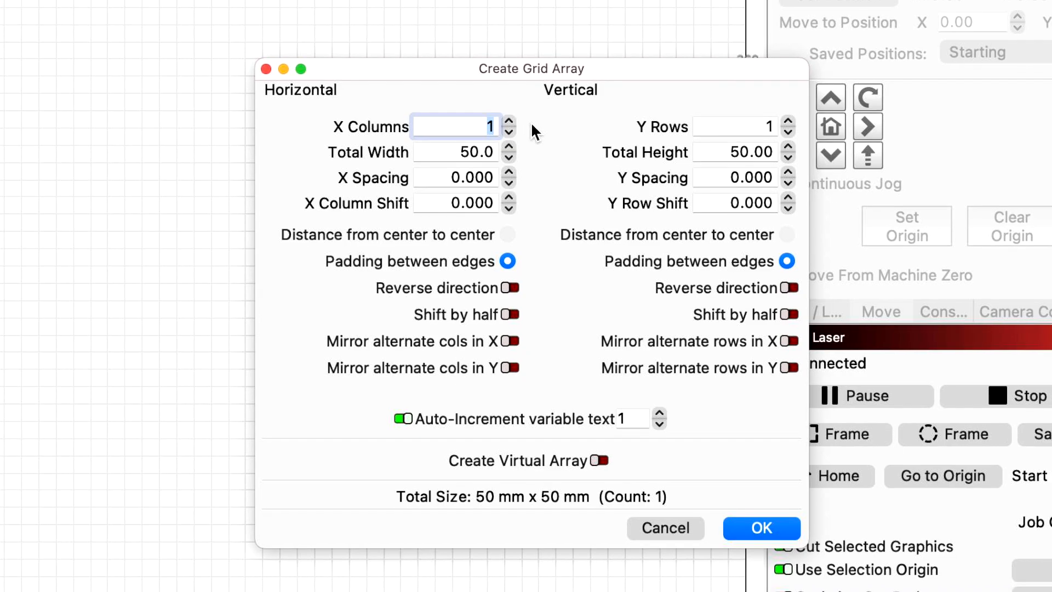
Step: Set the grid array to 10 X columns by 8 Y rows with zero spacing
text(10)
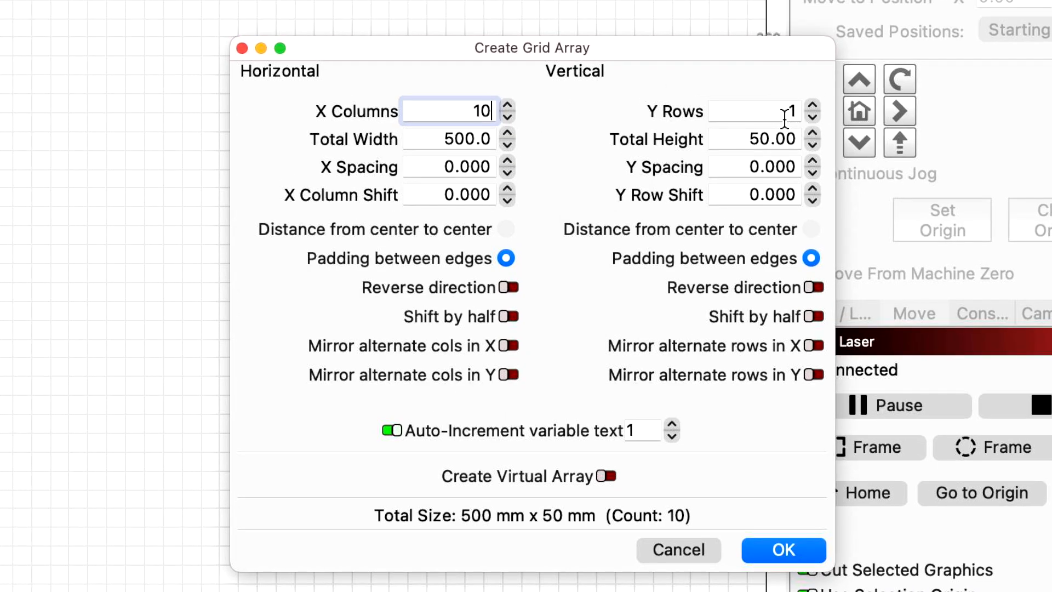
text(8)
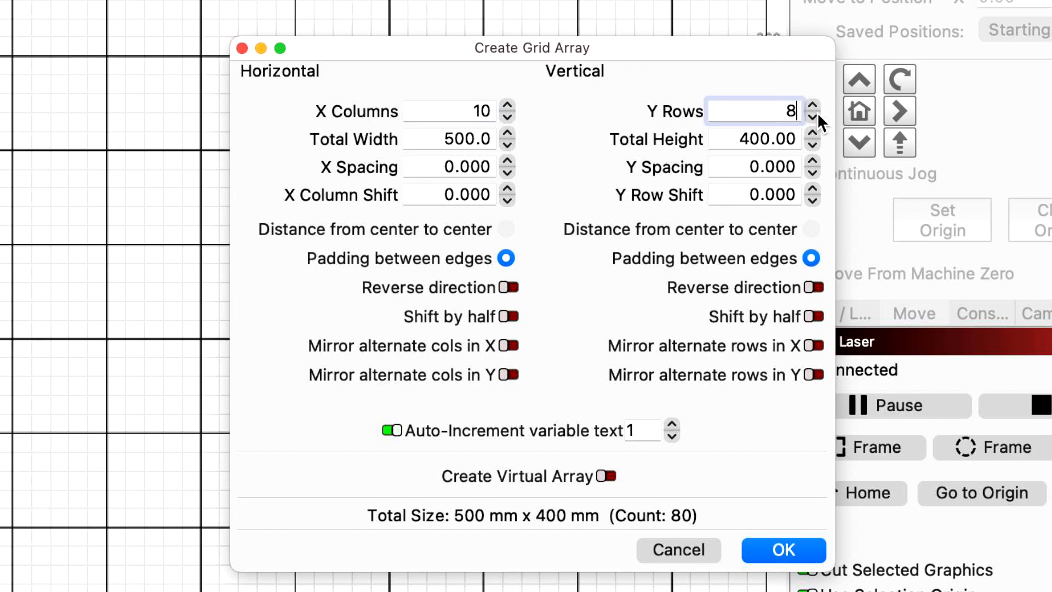
mouse_move(734, 446)
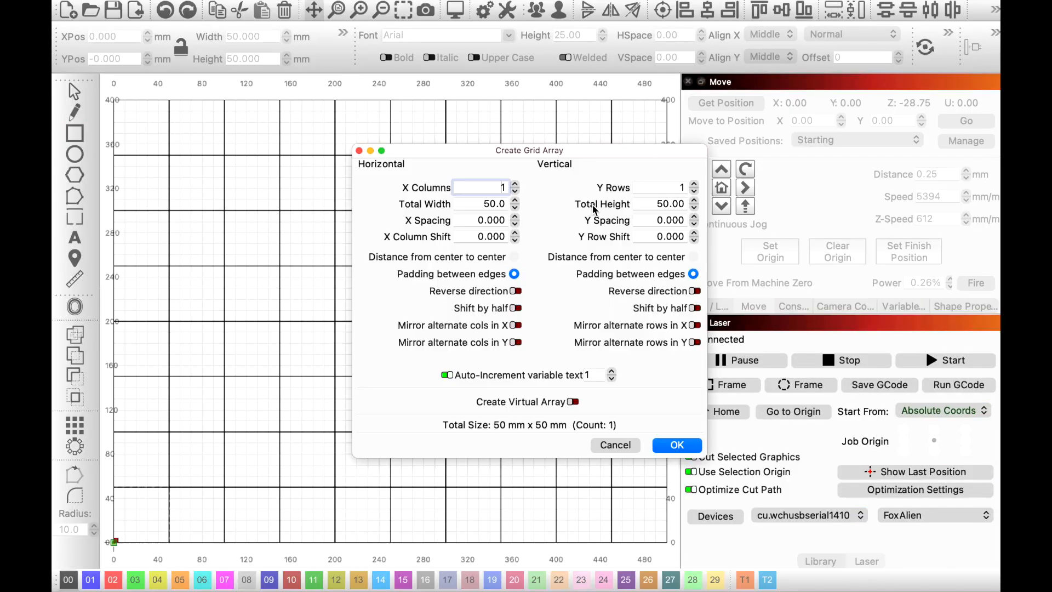
mouse_move(511, 230)
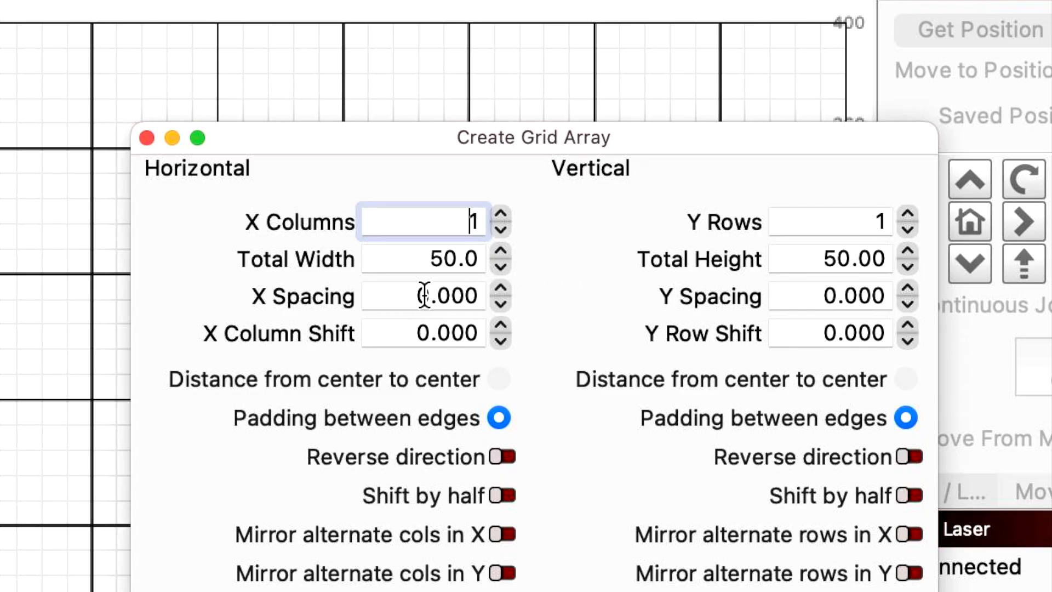
mouse_move(447, 310)
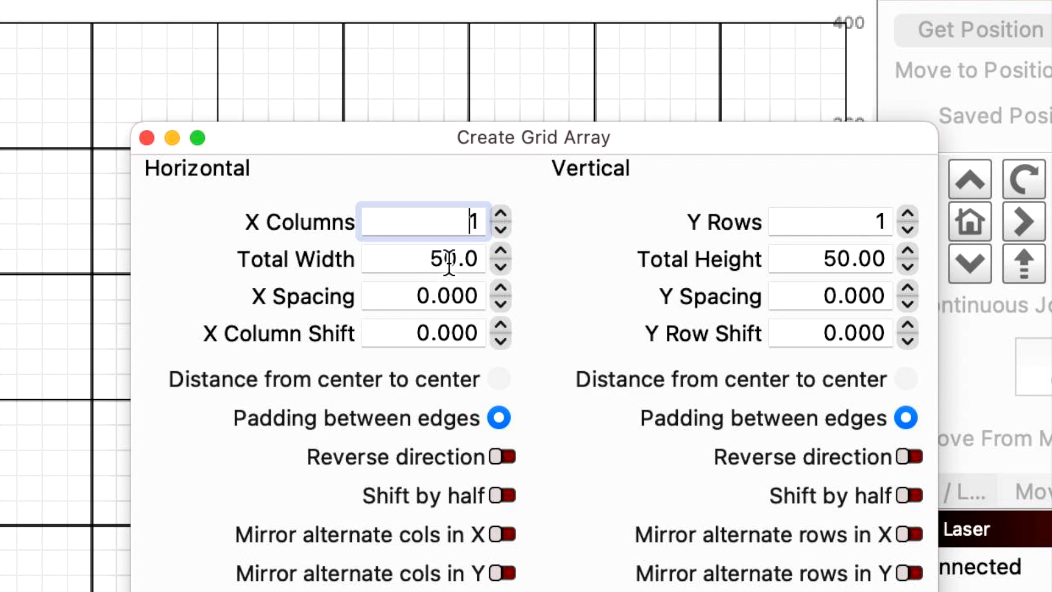
mouse_move(691, 268)
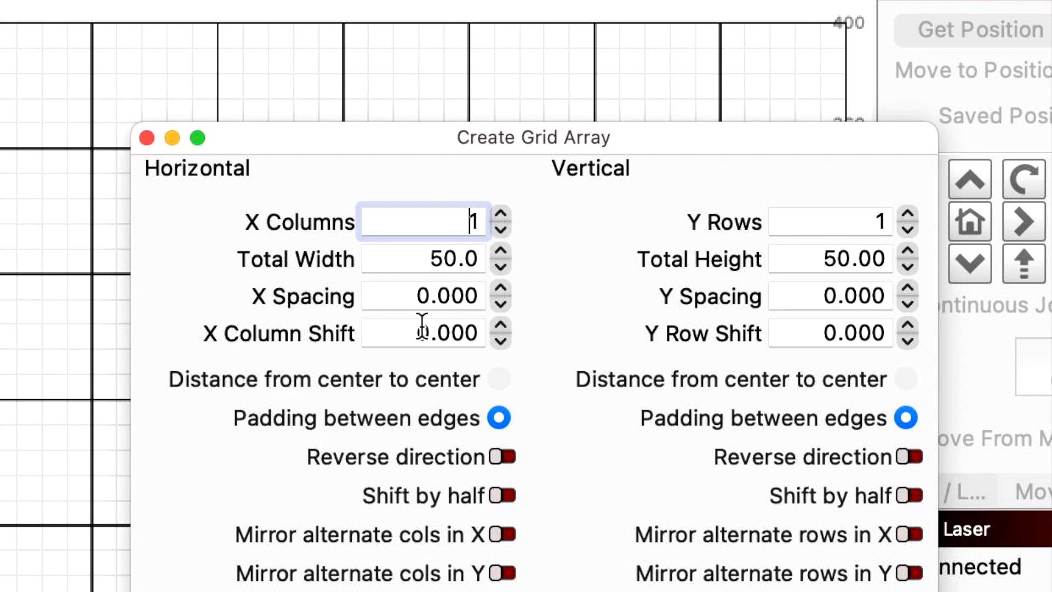
mouse_move(430, 296)
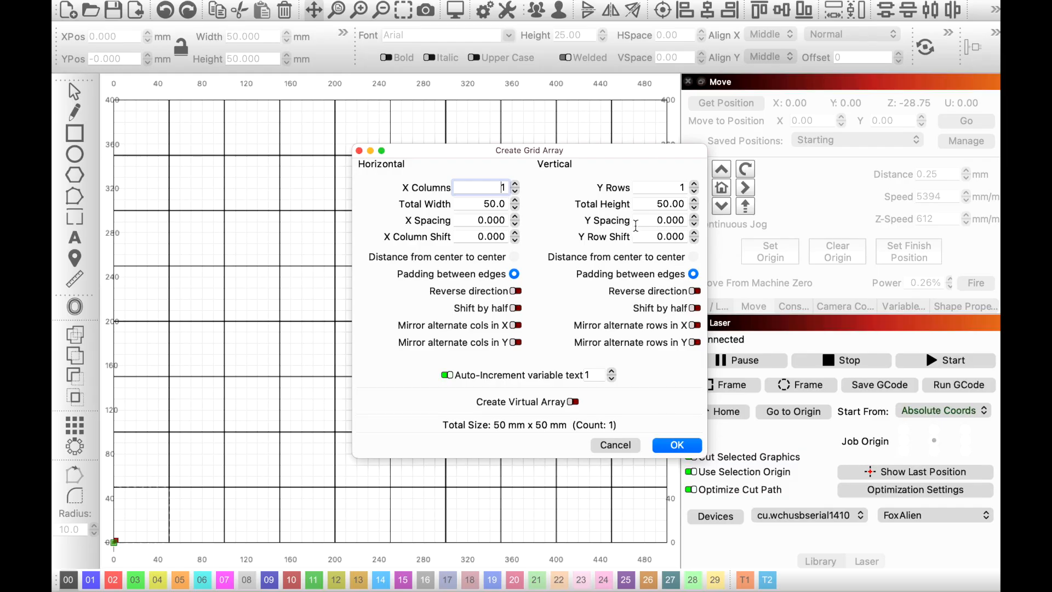
mouse_move(342, 229)
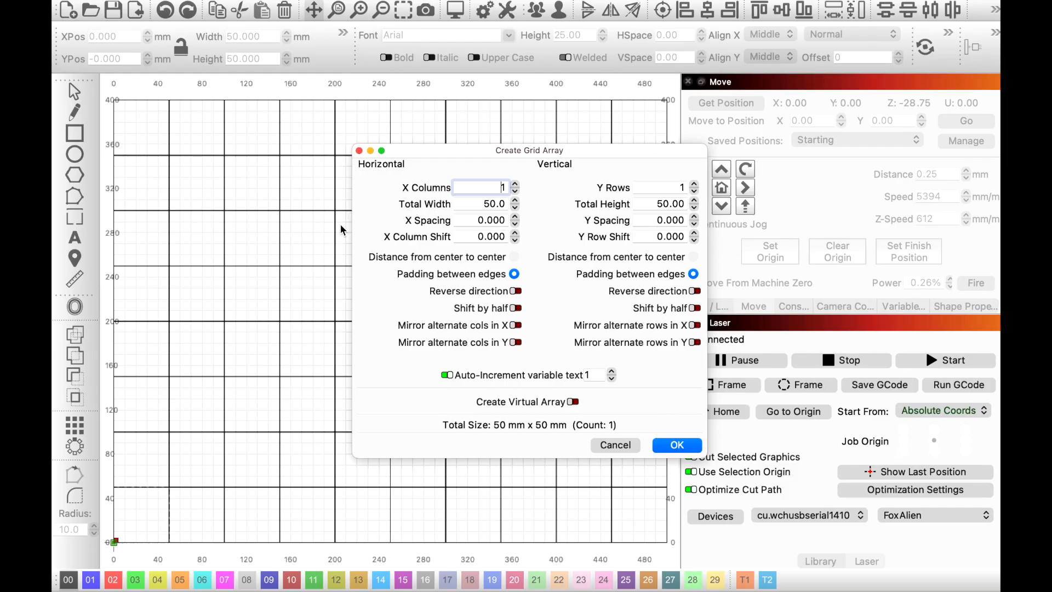
mouse_move(546, 248)
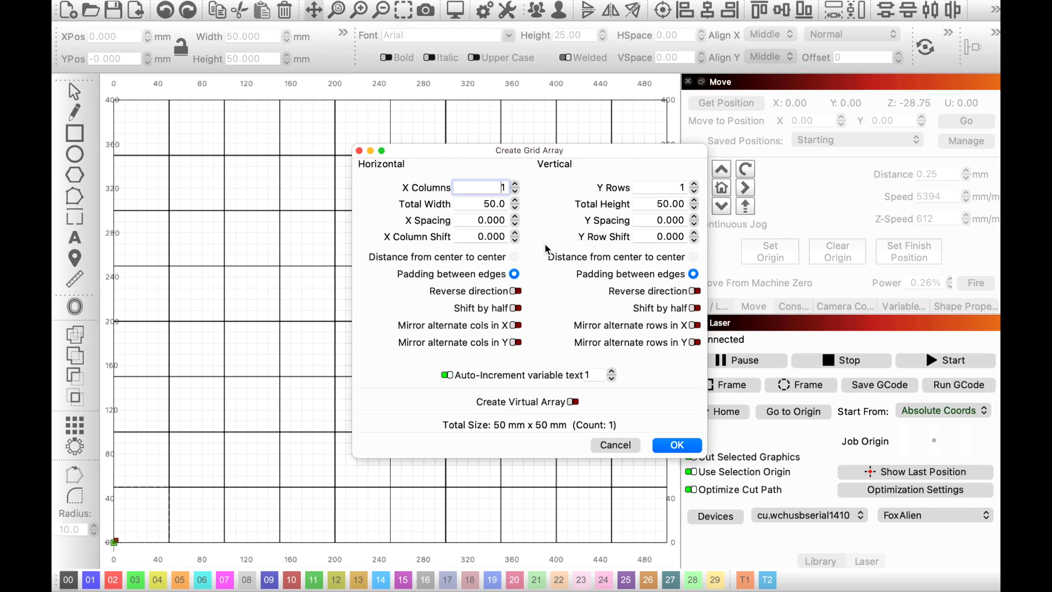
mouse_move(686, 469)
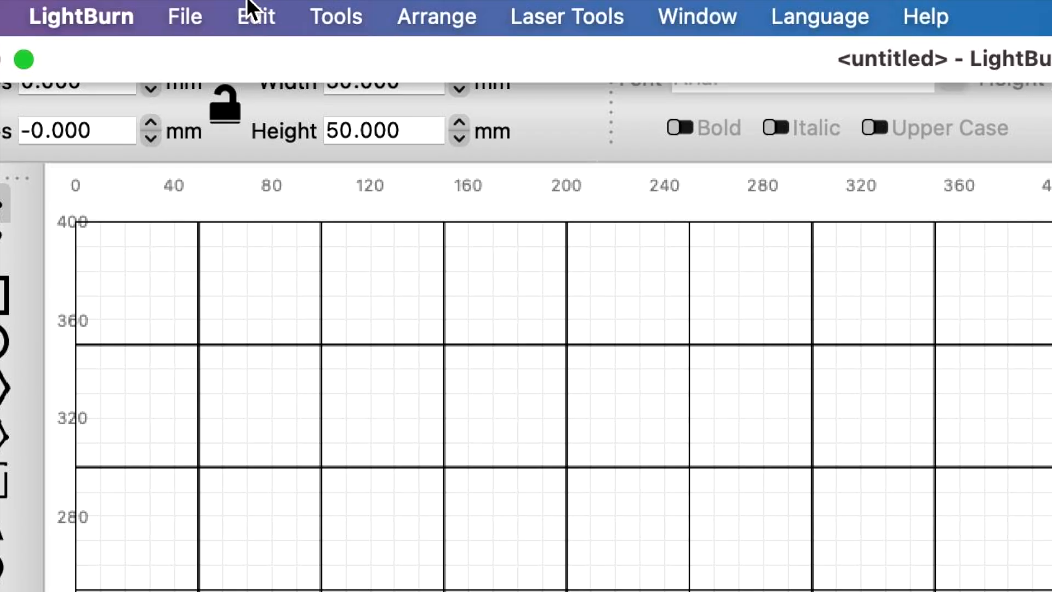
click(256, 16)
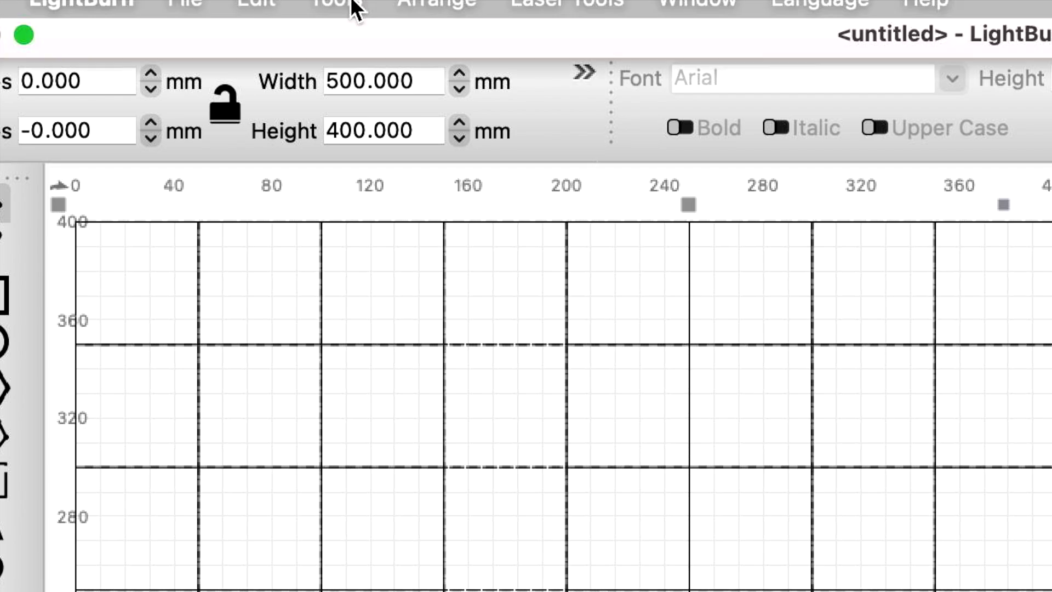
click(436, 17)
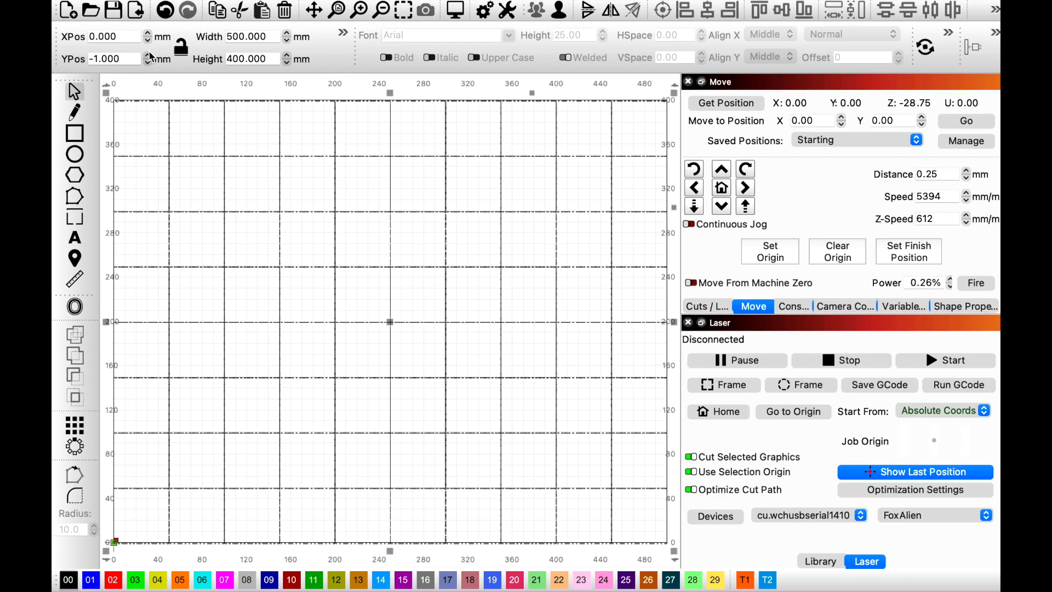
click(113, 59)
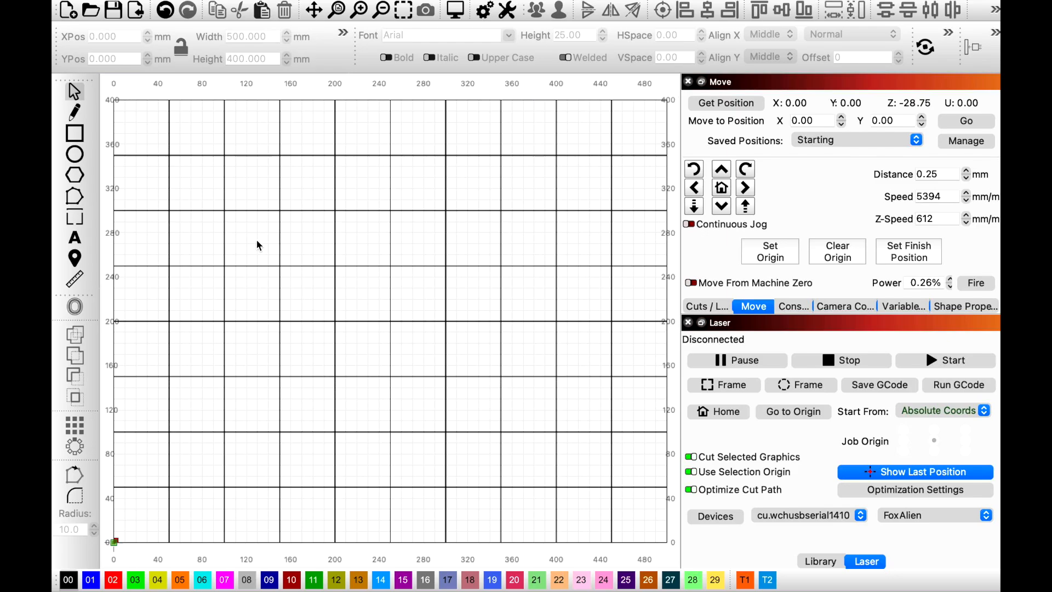
mouse_move(113, 172)
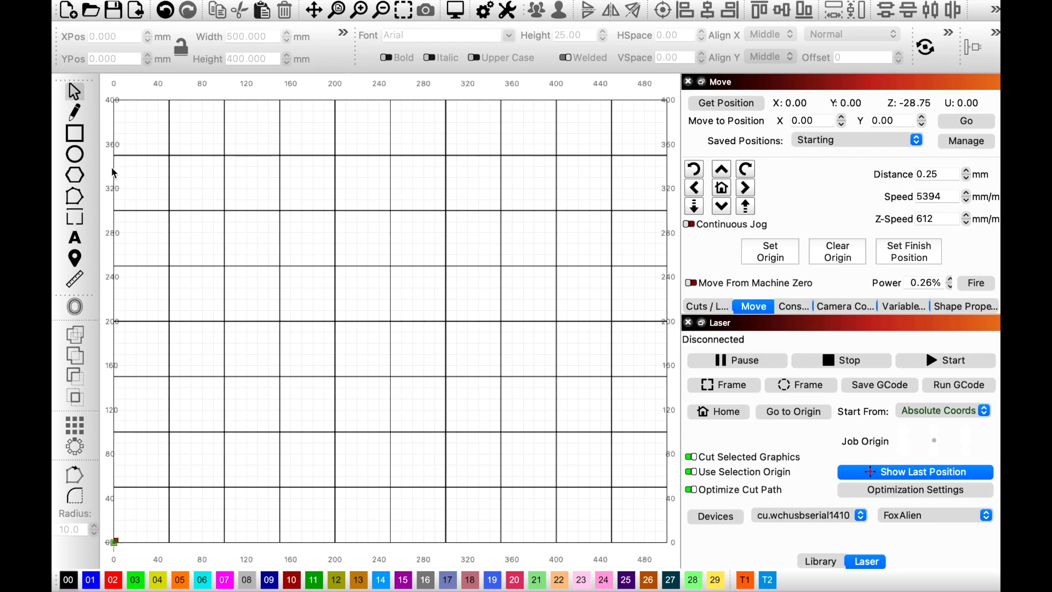
mouse_move(384, 301)
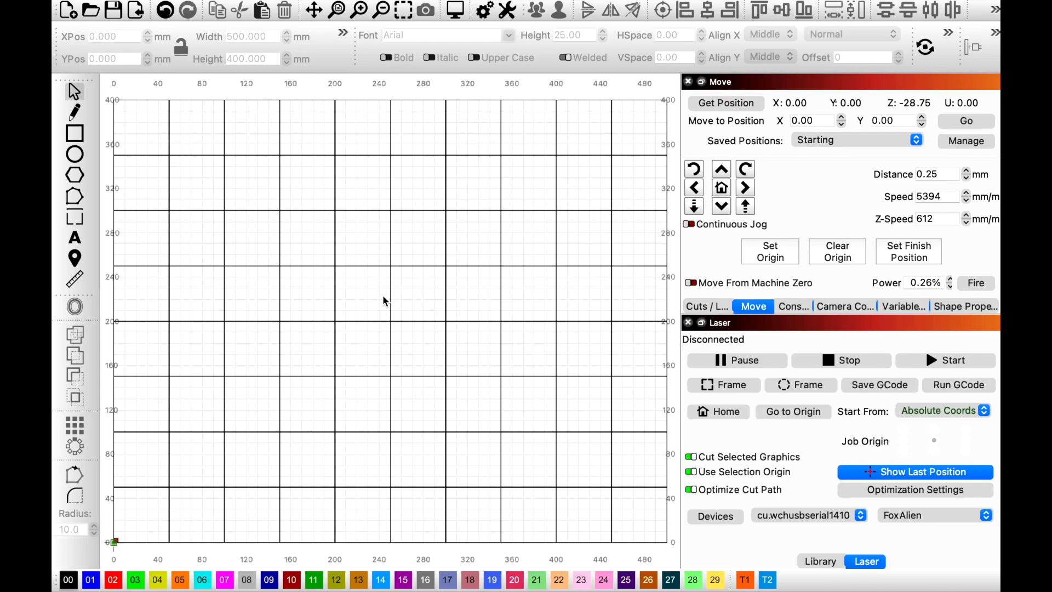
mouse_move(329, 360)
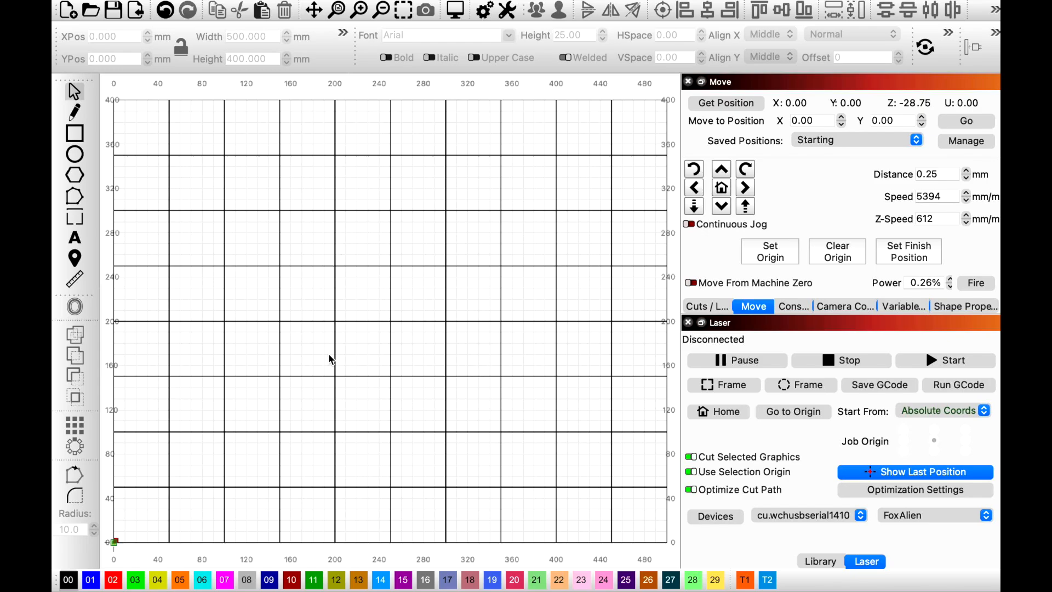
mouse_move(288, 340)
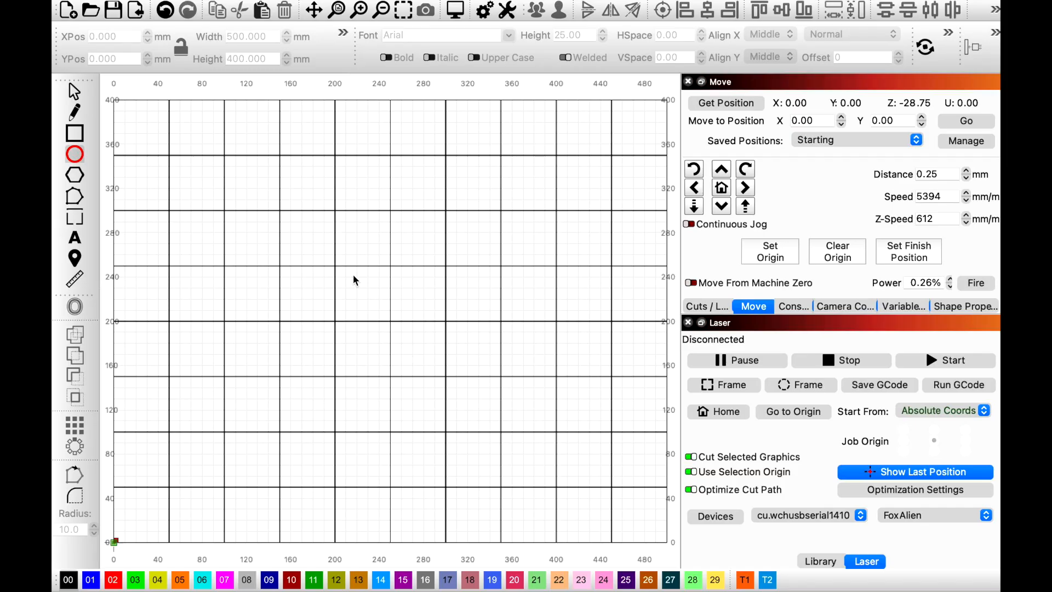
Step: Draw a circle near the grid centre and size it to 150 mm wide and high
drag(349, 278, 462, 389)
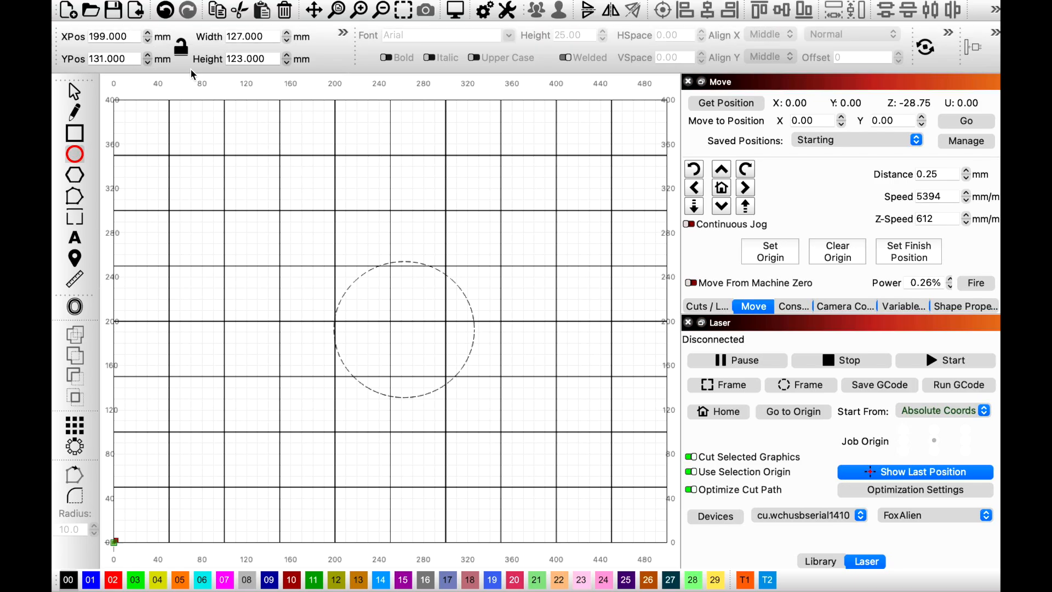
click(249, 36)
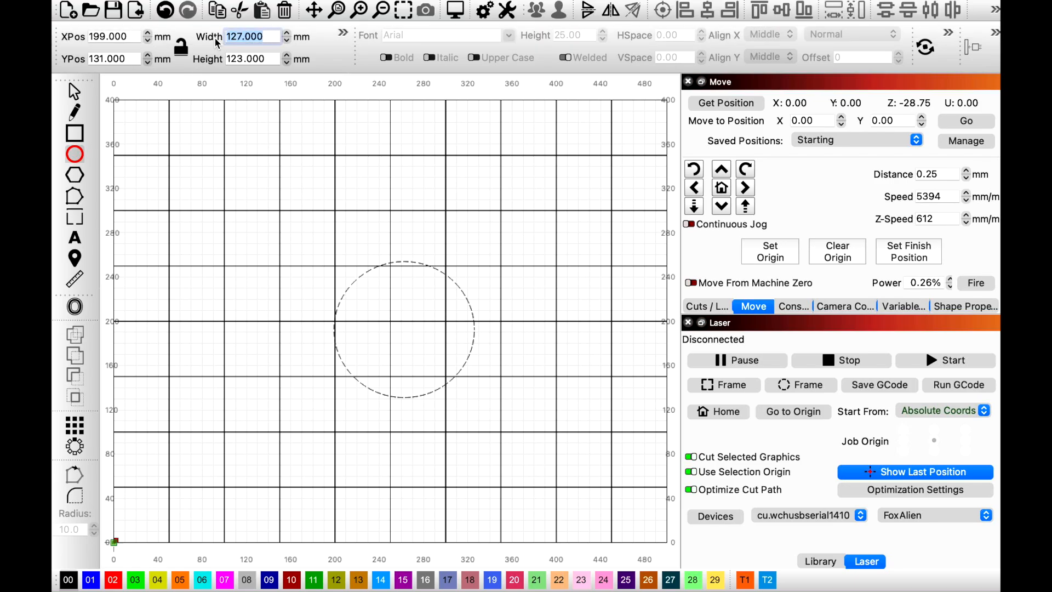
text(150)
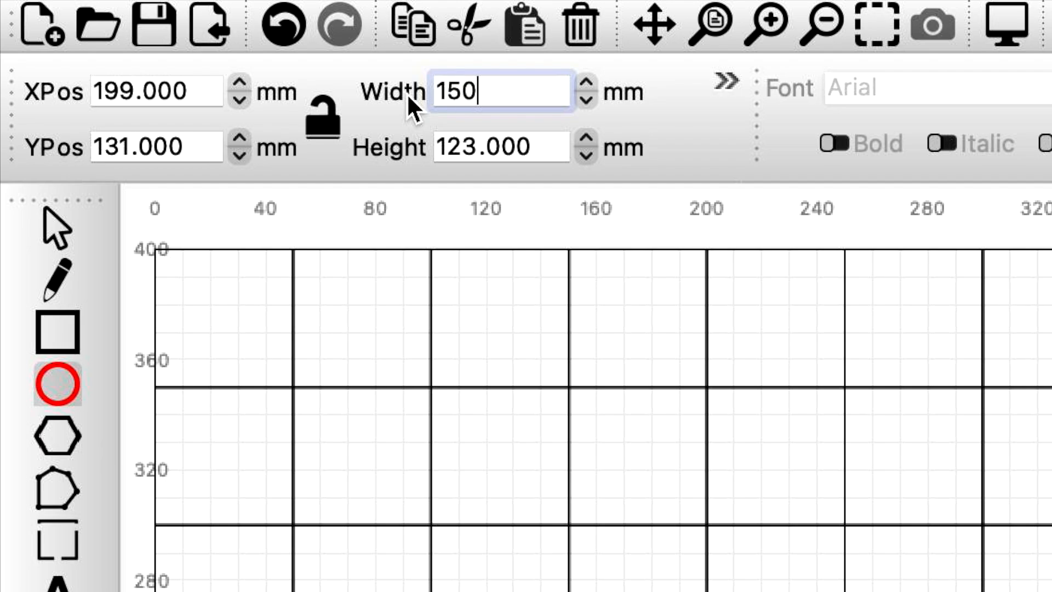
click(500, 146)
text(150.000)
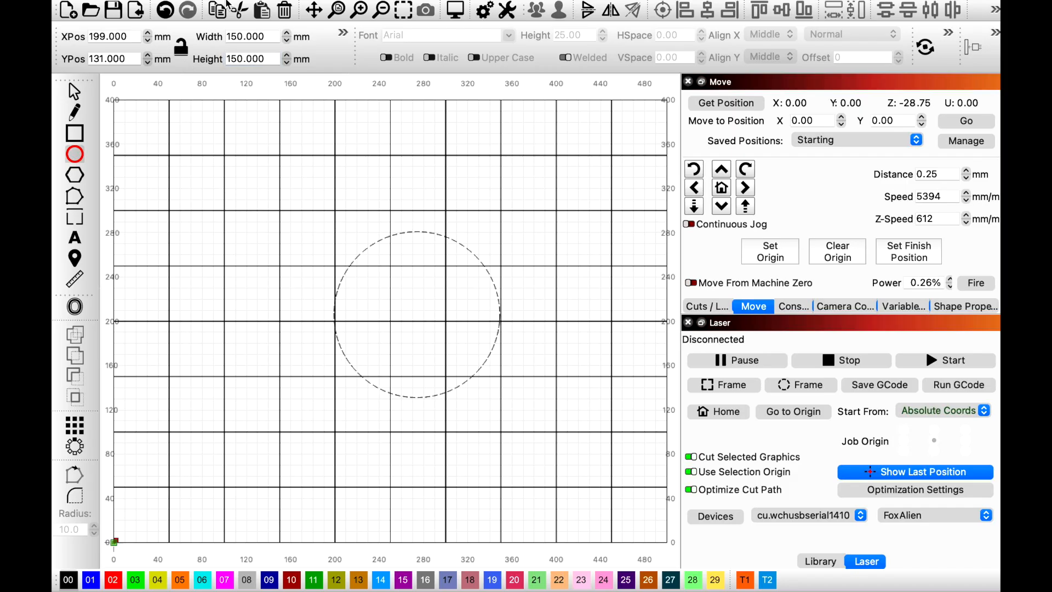
Step: Select everything, ungroup via Arrange and set the design's position to 0
click(195, 7)
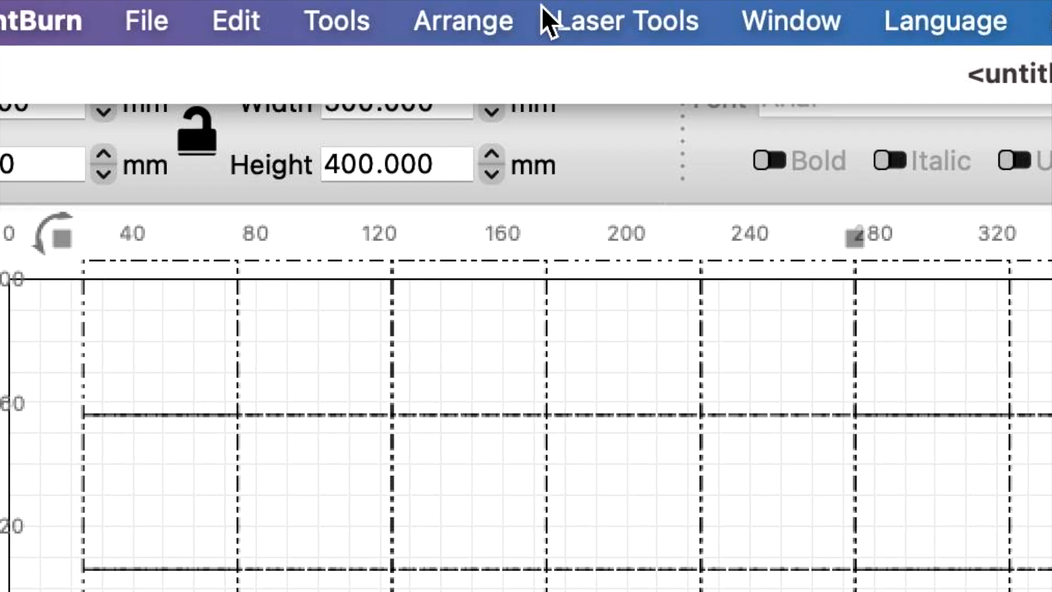
click(461, 20)
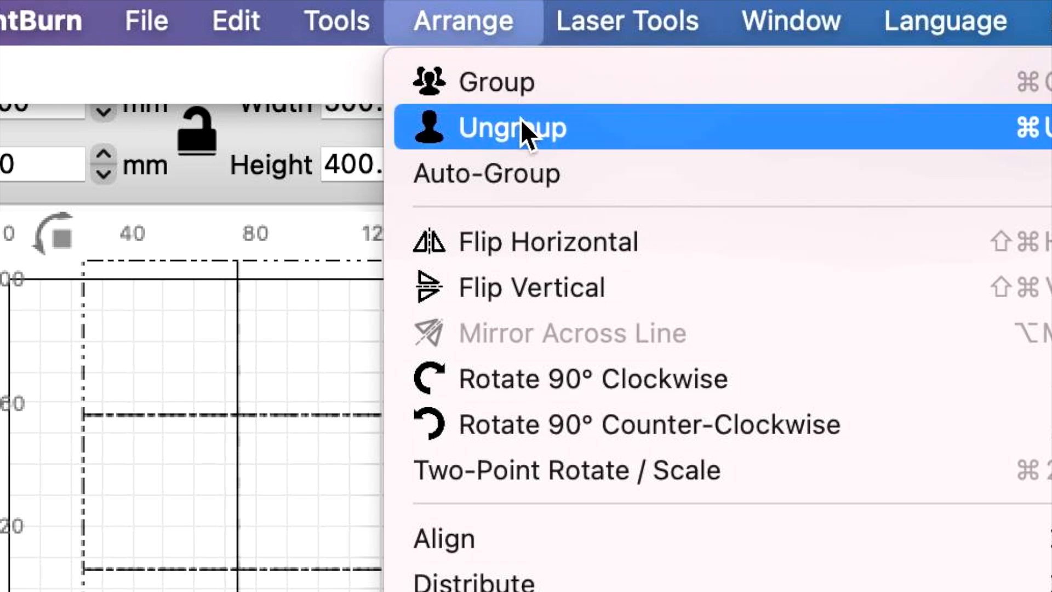
click(511, 127)
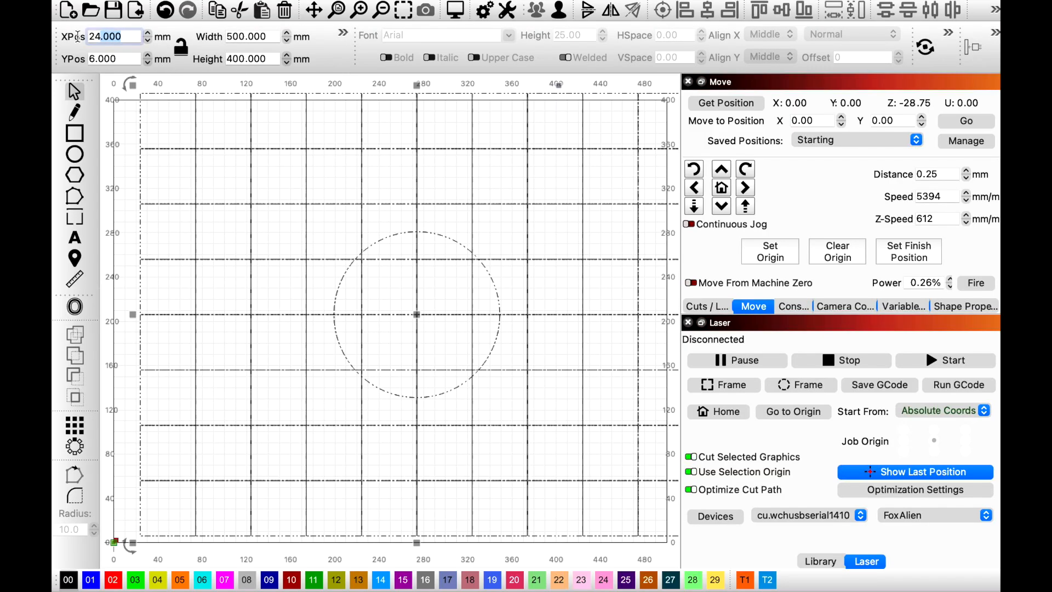
text(0)
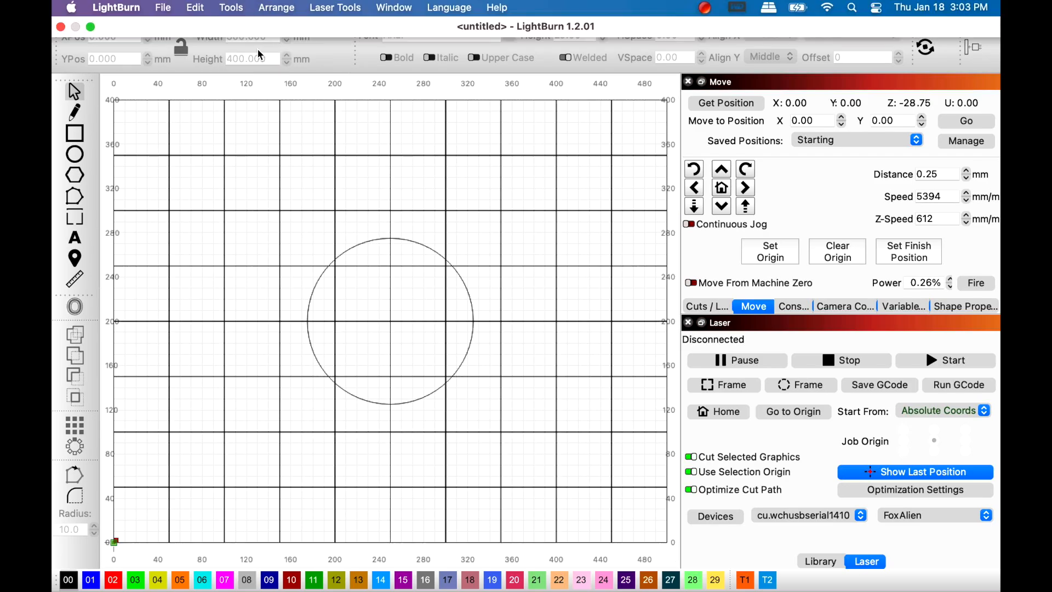
Step: Export the design as an SVG file named 'NymoLa'
click(163, 7)
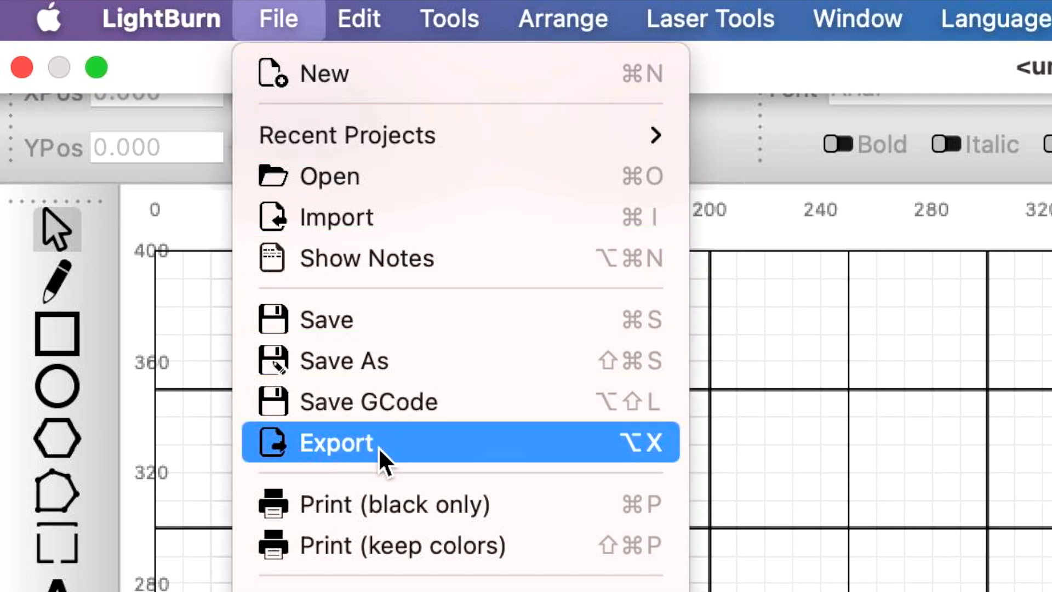
click(336, 442)
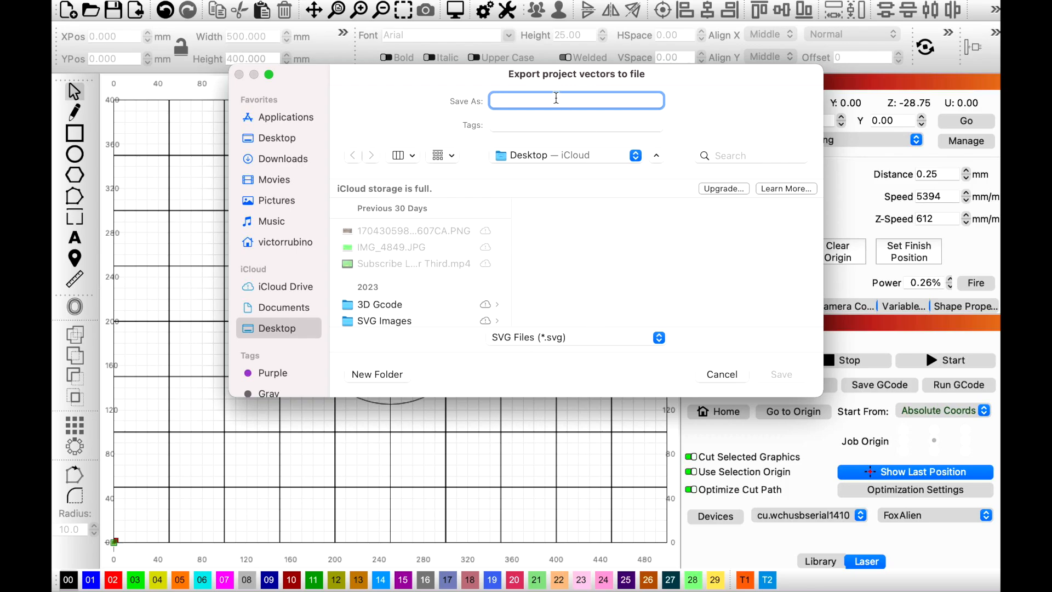
text(NymoLa)
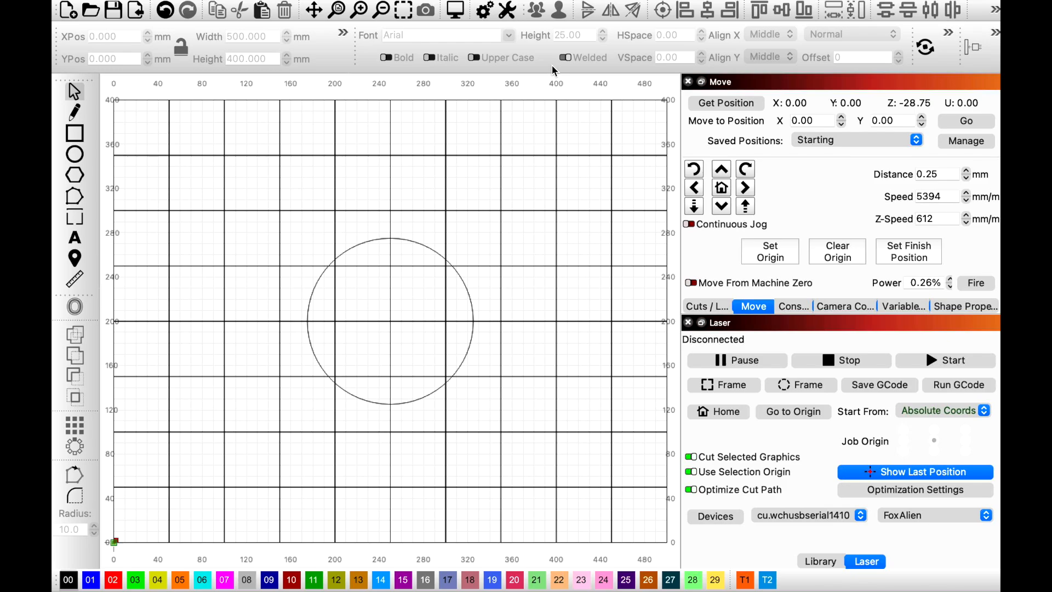
mouse_move(463, 188)
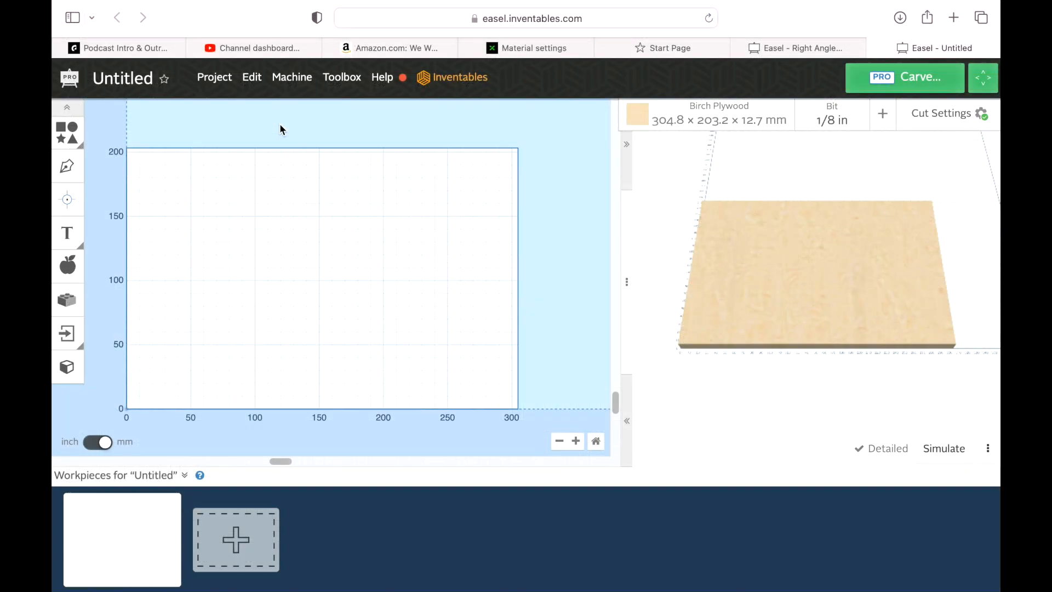
mouse_move(575, 129)
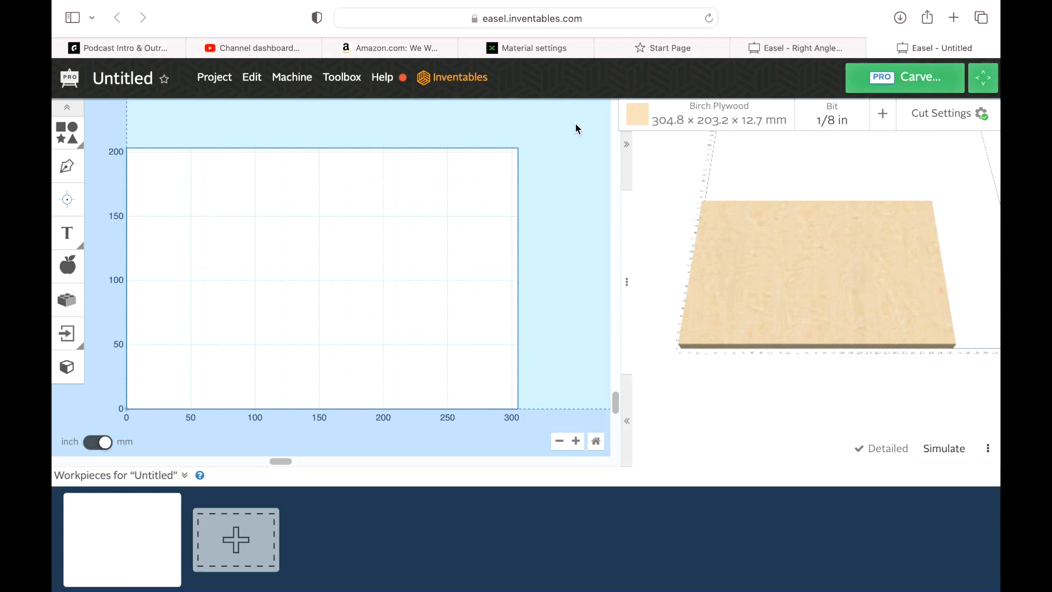
mouse_move(724, 141)
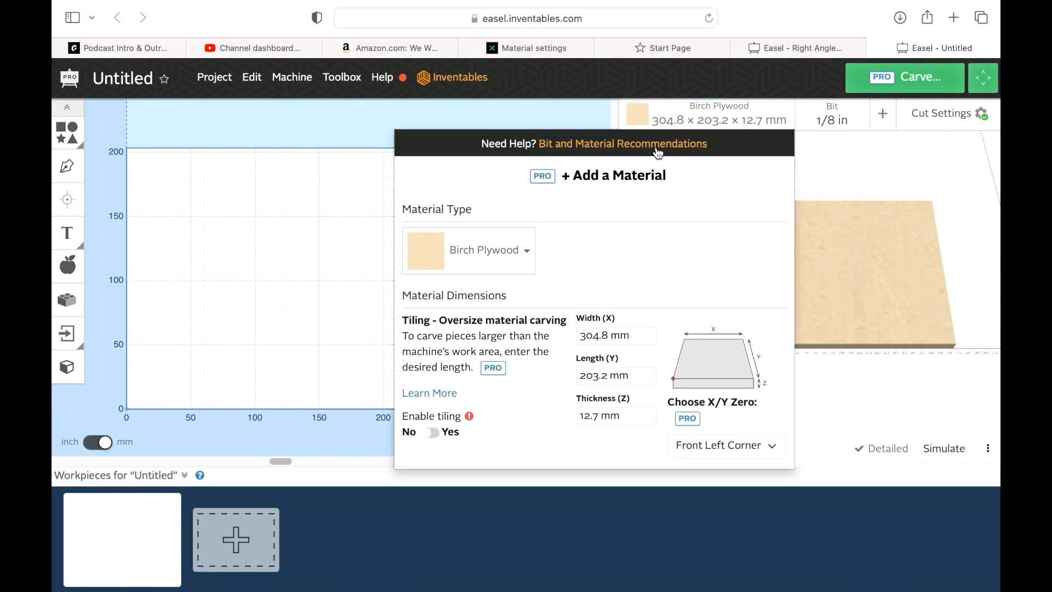
Step: Set the material Width (X) to 500 mm and edit the Length (Y) to 400 mm
click(490, 250)
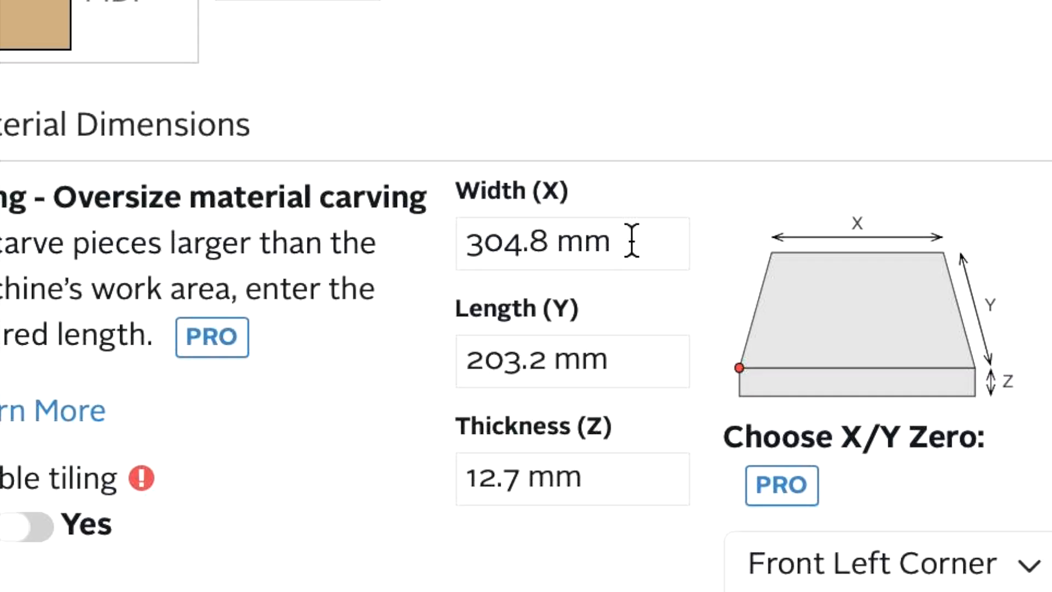
text(500)
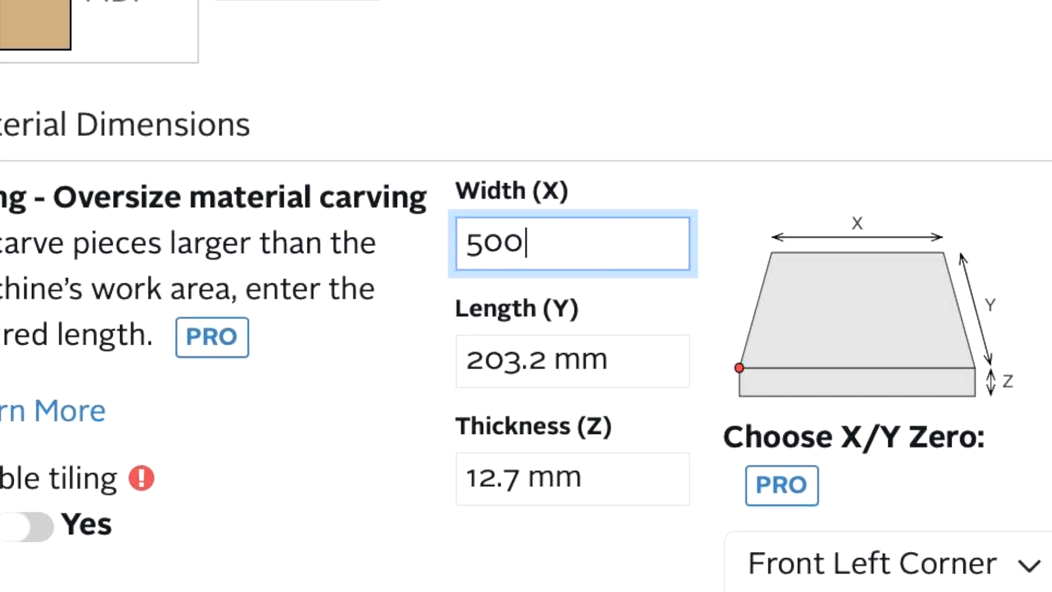
click(572, 361)
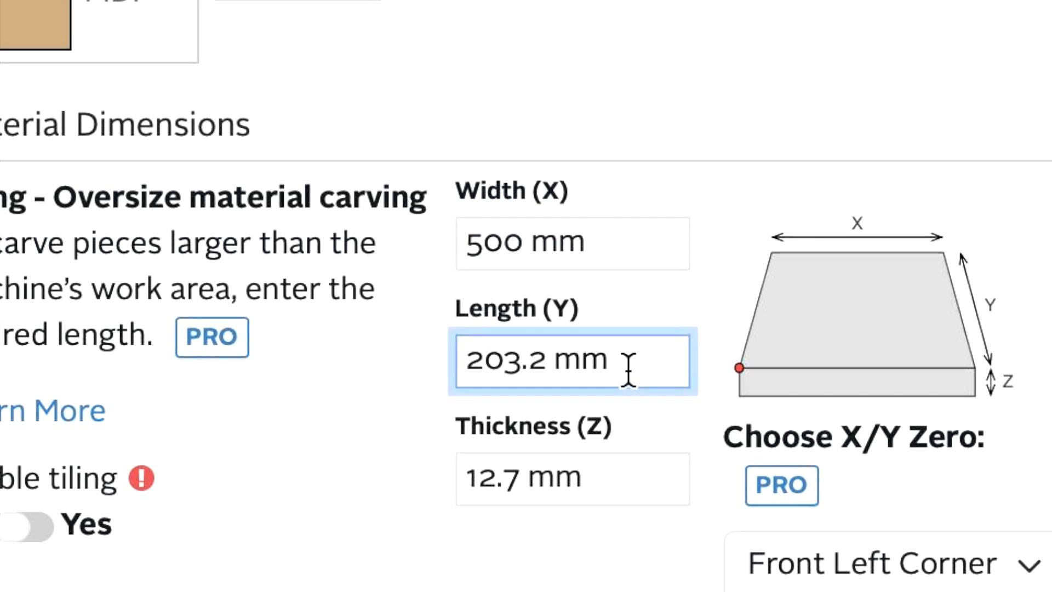
double_click(534, 360)
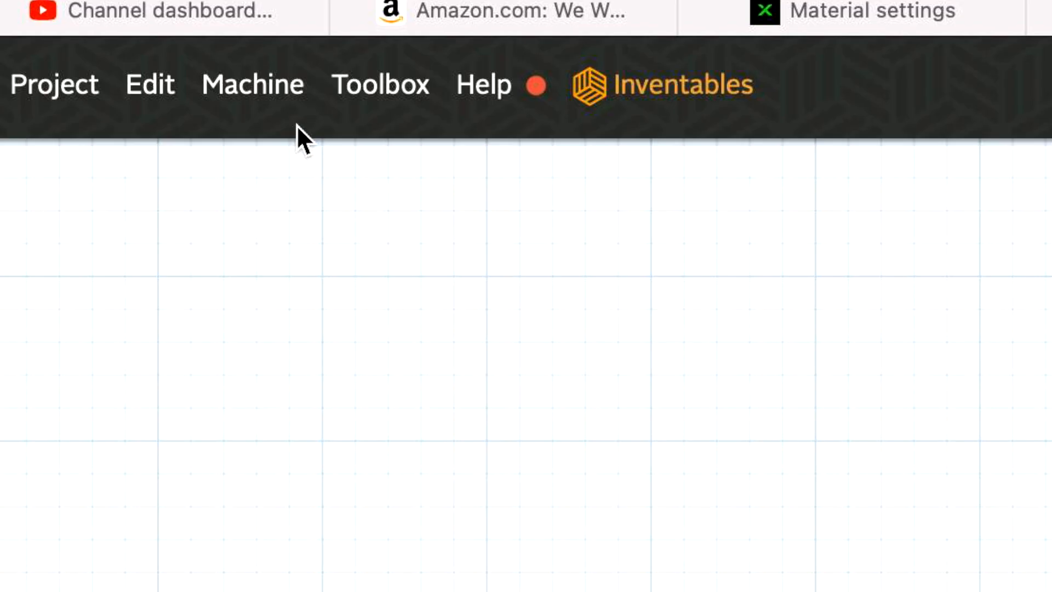
Step: Edit the machine profile's work area to 500 mm X by 400 mm Y
click(252, 84)
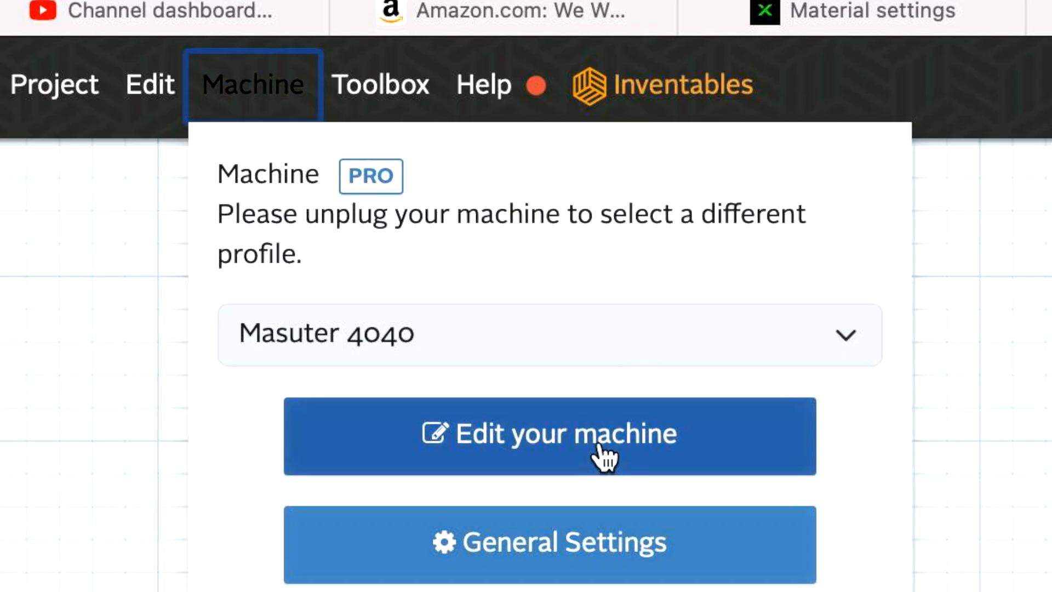
click(548, 435)
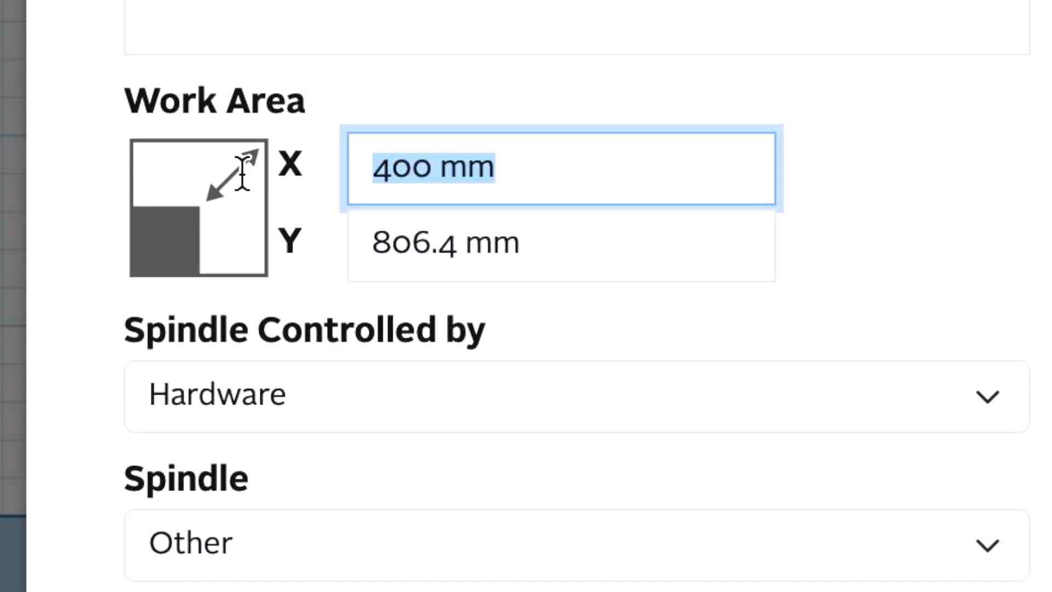
text(500)
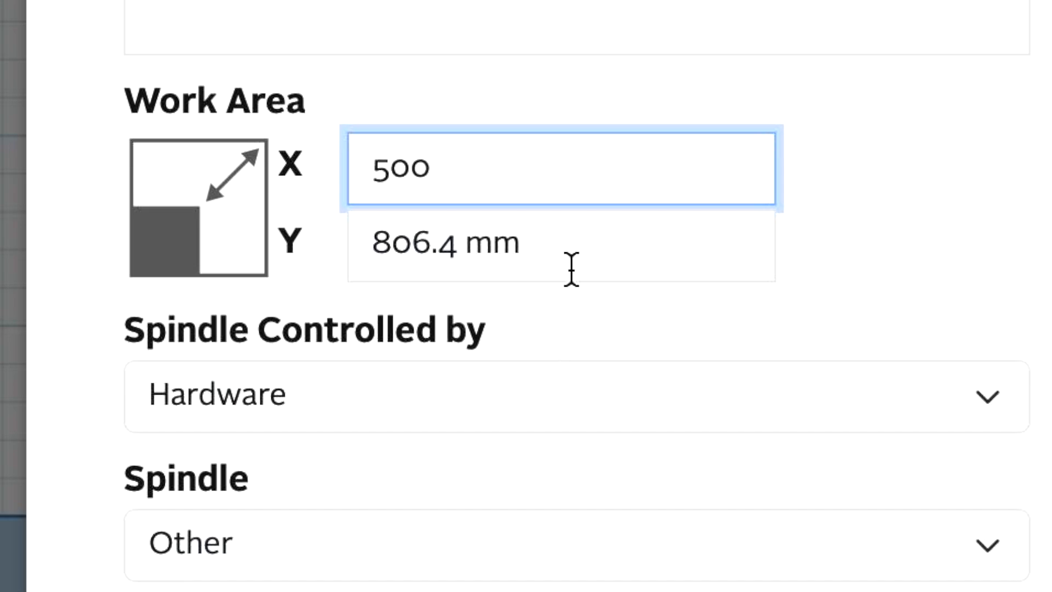
click(560, 243)
text(400)
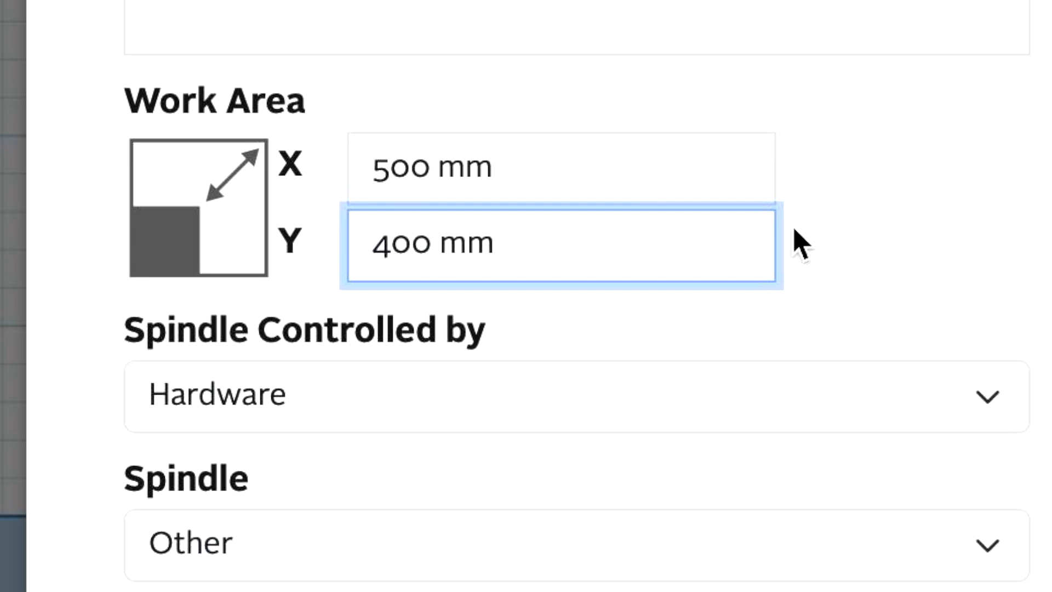
scroll(down, 3)
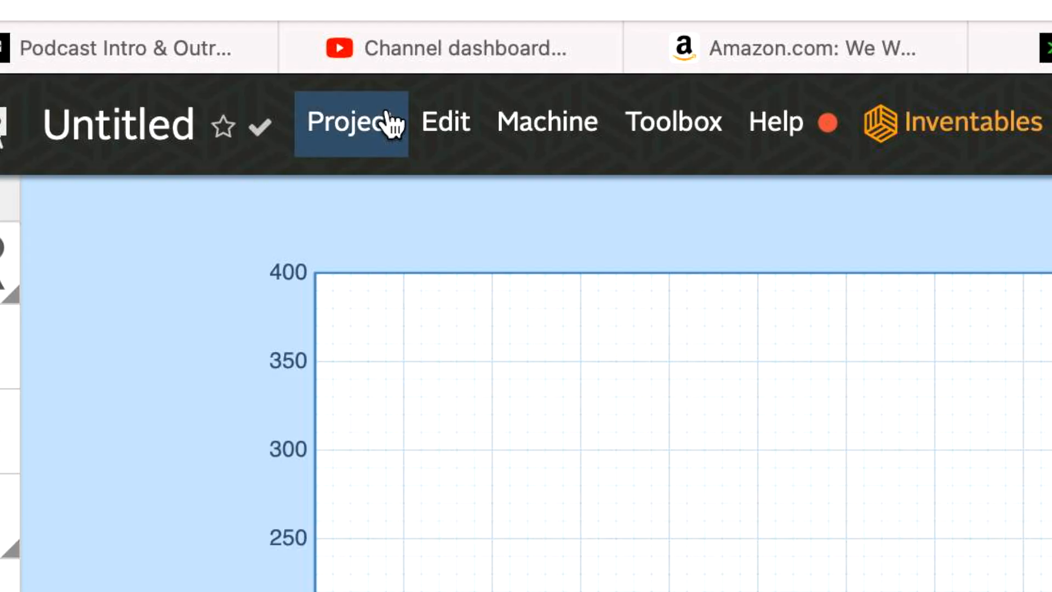
Step: Import the exported grid SVG from the desktop via Project > Import SVG
click(351, 122)
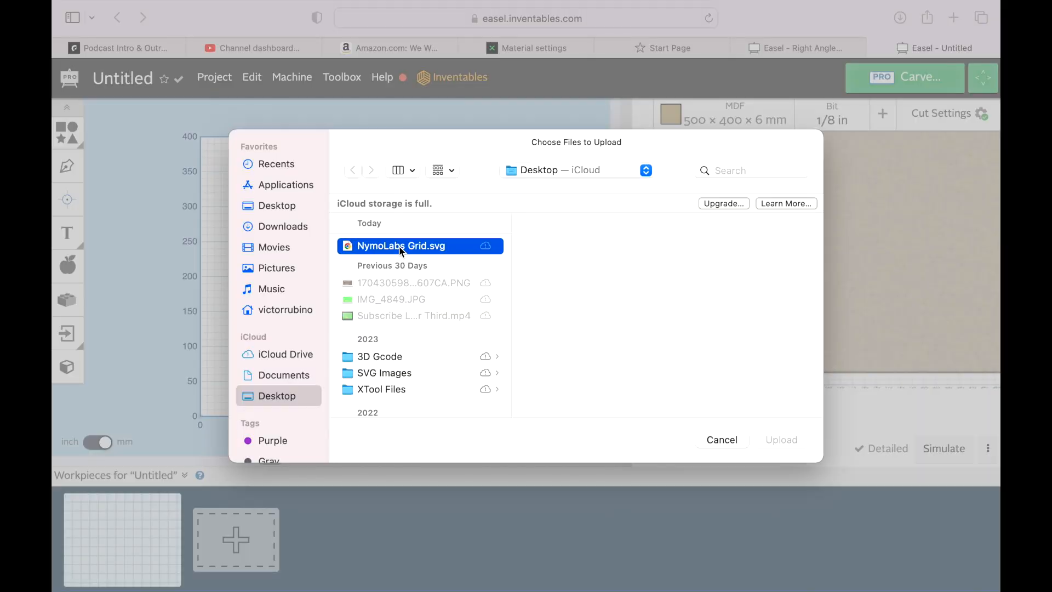
click(780, 440)
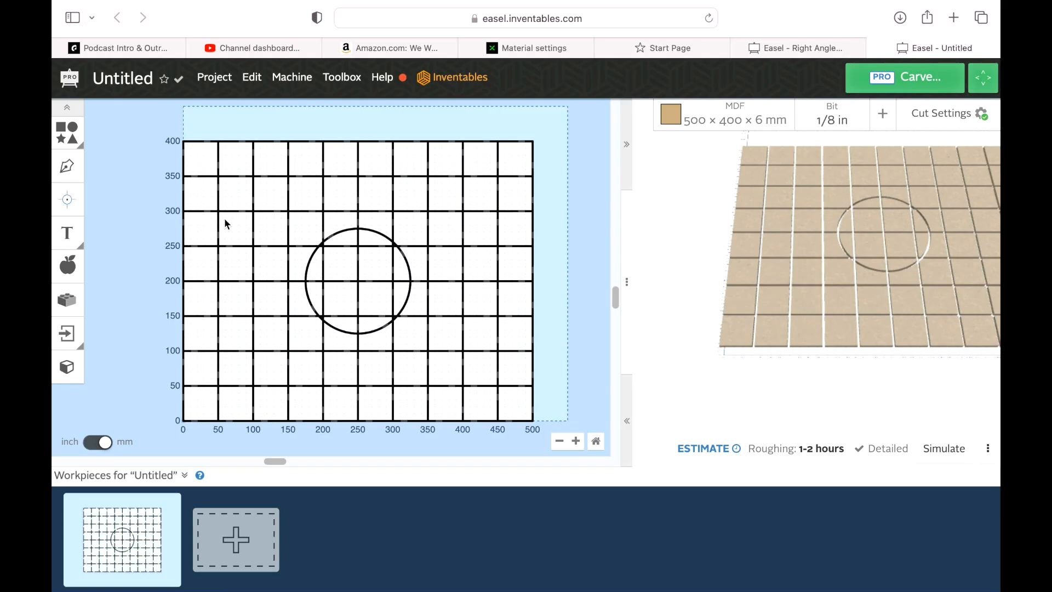
mouse_move(304, 235)
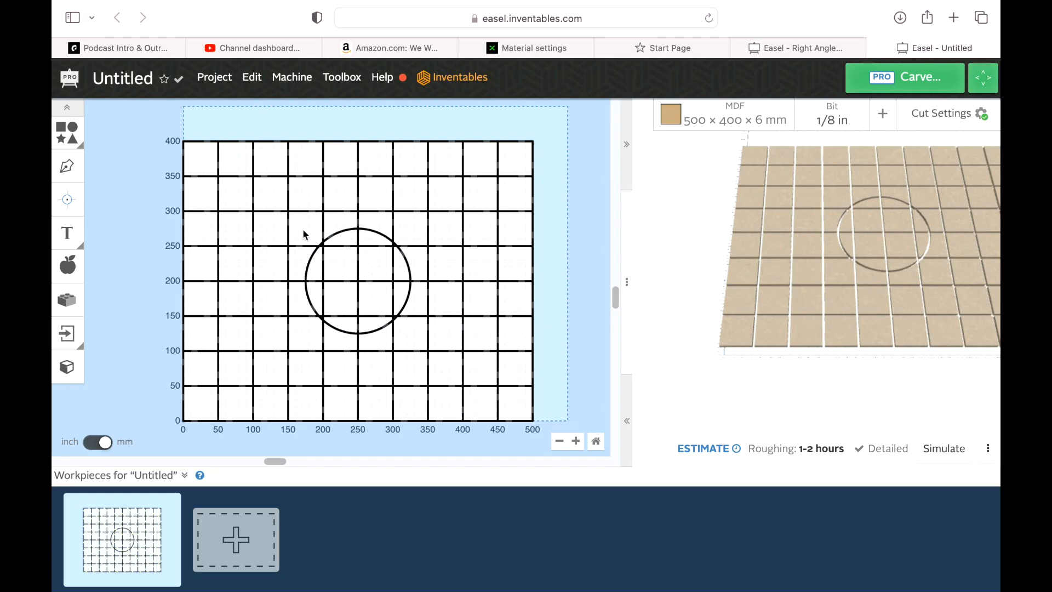
Step: Select the imported grid and set its cut depth to 0.5 mm on the shape path
click(252, 76)
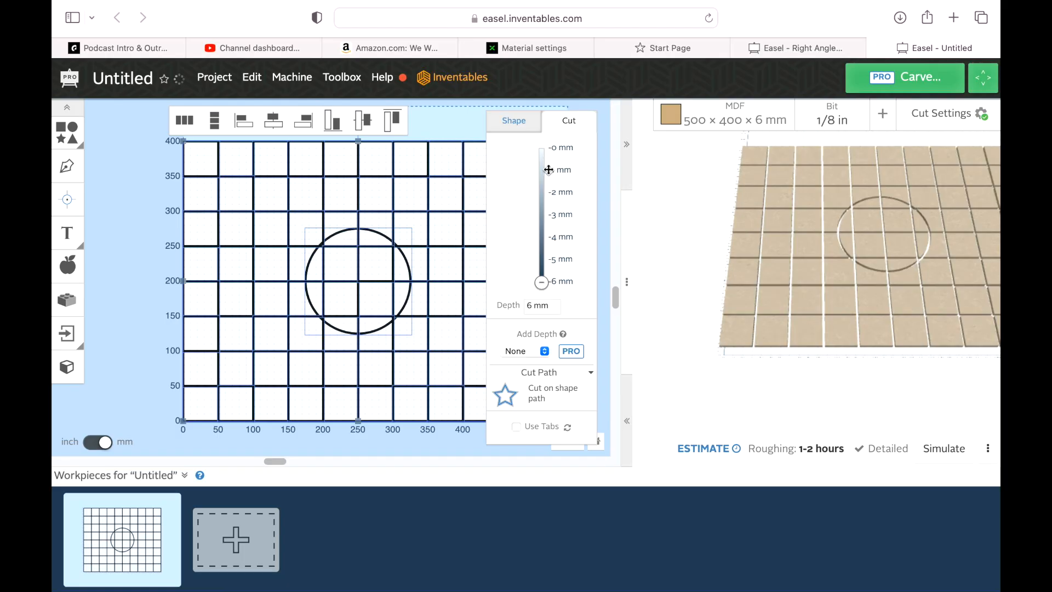
click(542, 306)
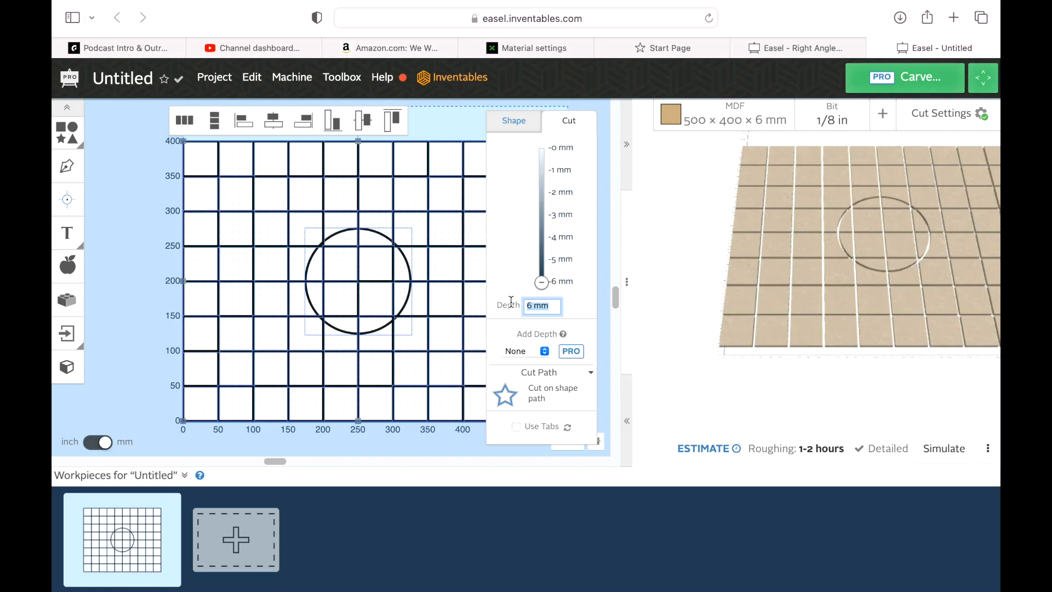
text(.5)
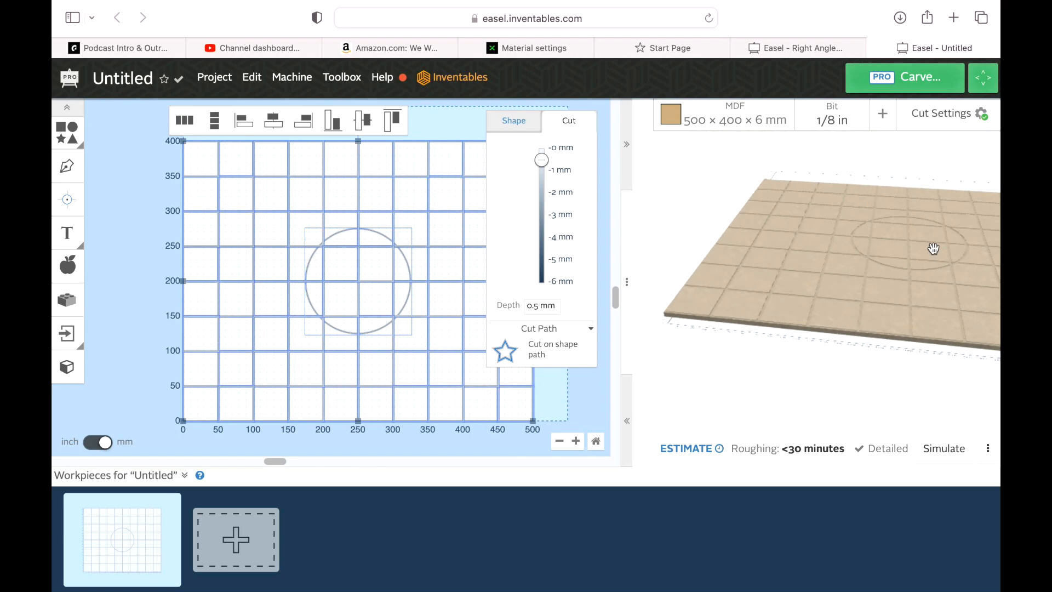
drag(932, 249, 882, 321)
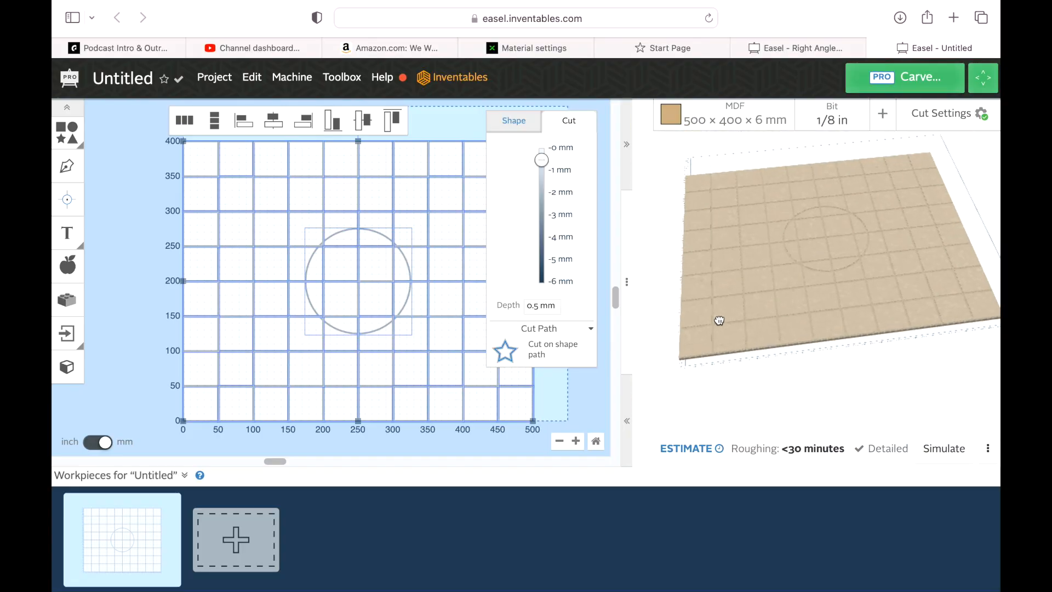
click(512, 120)
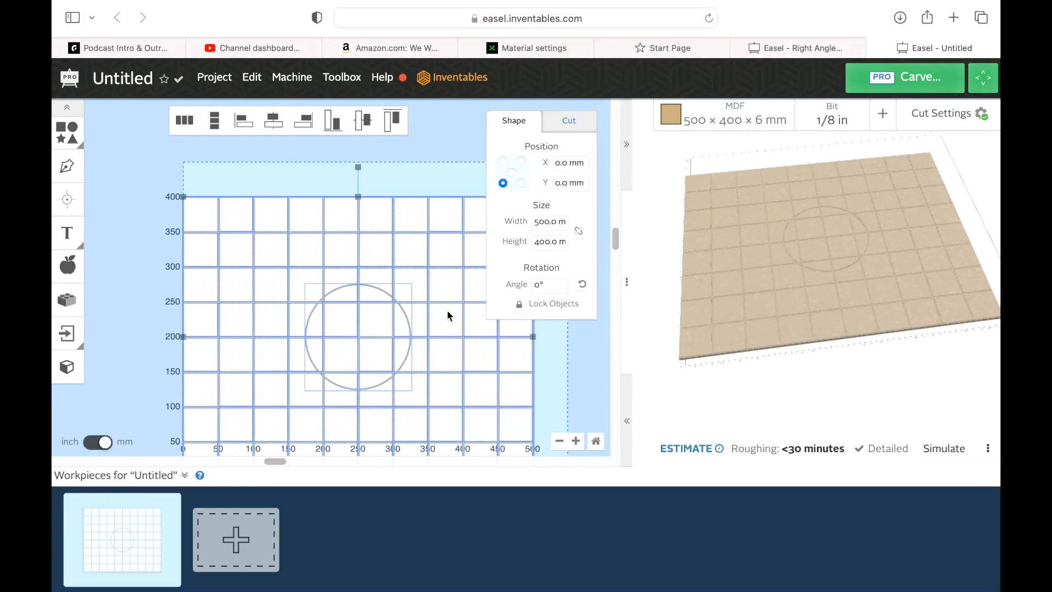